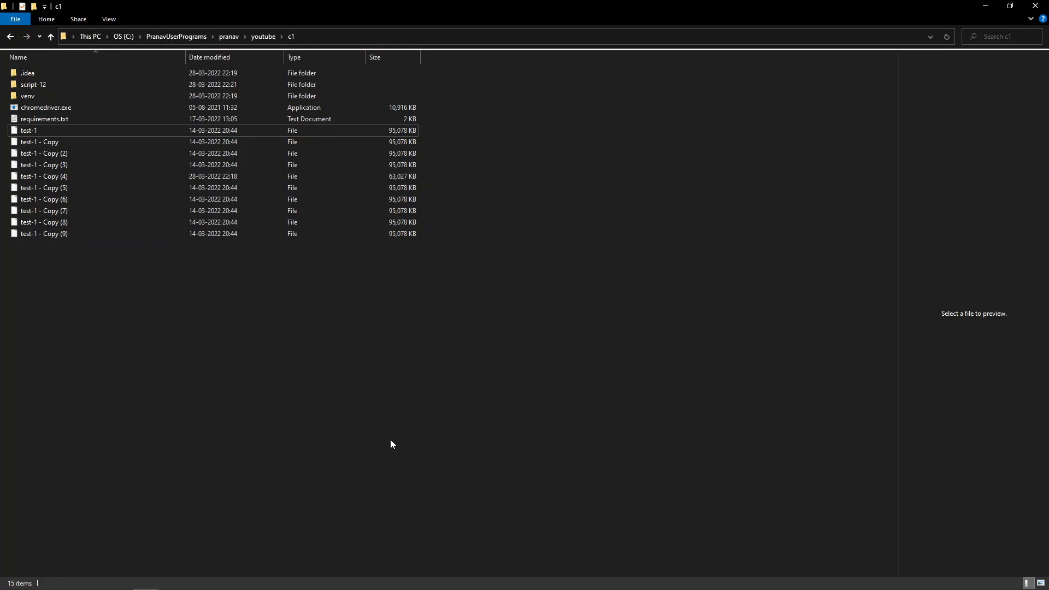
Step: Select all c1 folder items and bring up their 7-Zip context menu options
key(ctrl+a)
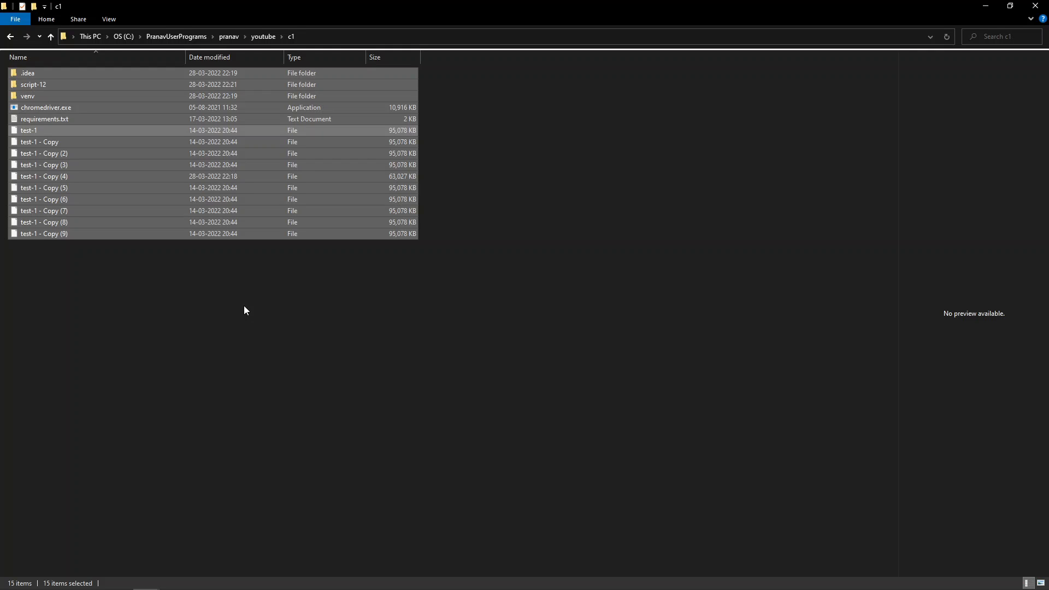
mouse_move(281, 291)
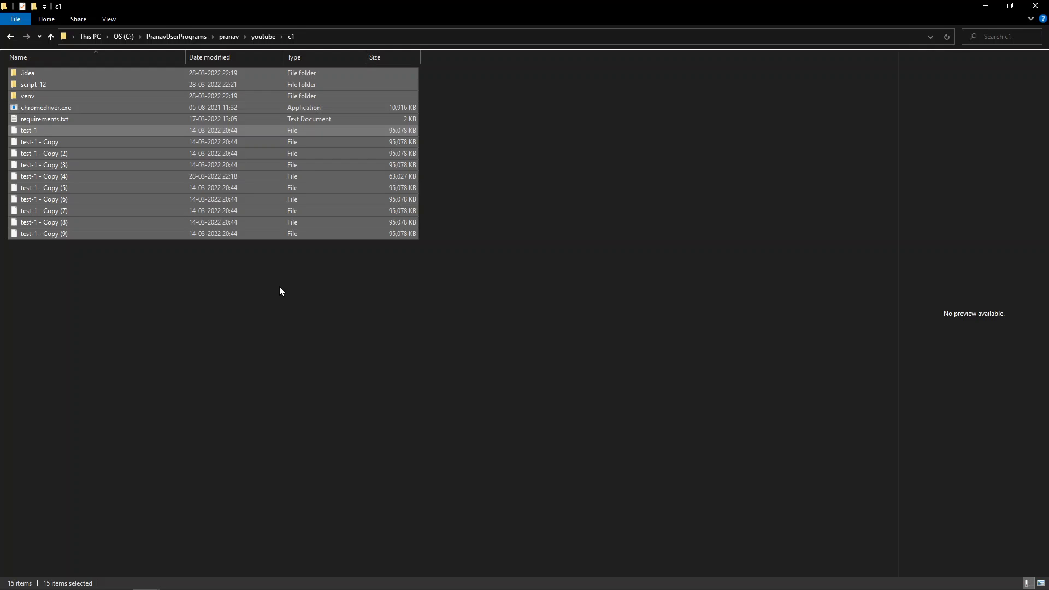
right_click(44, 233)
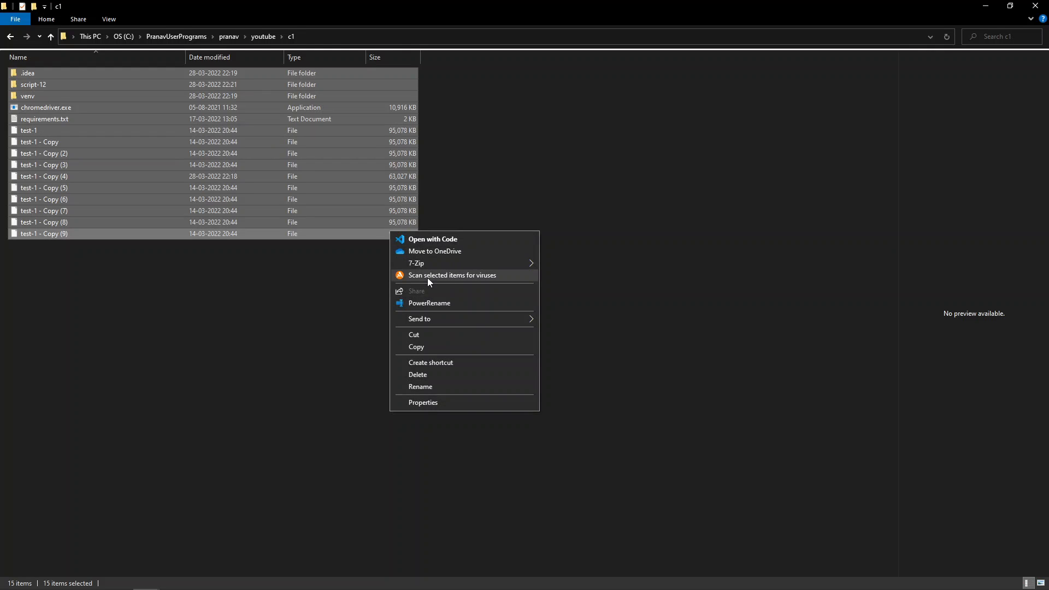
mouse_move(415, 263)
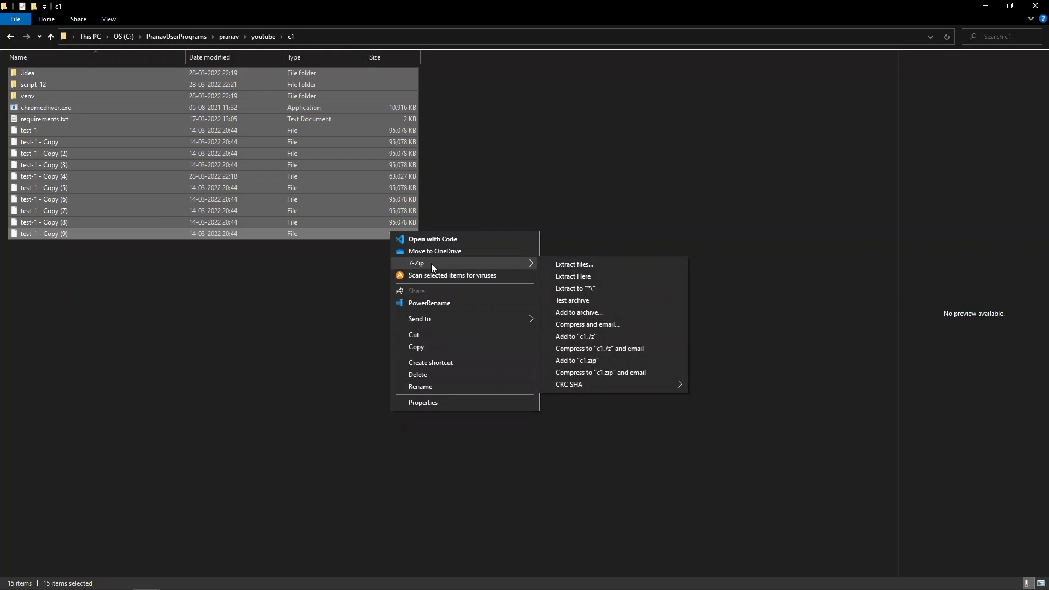
mouse_move(558, 220)
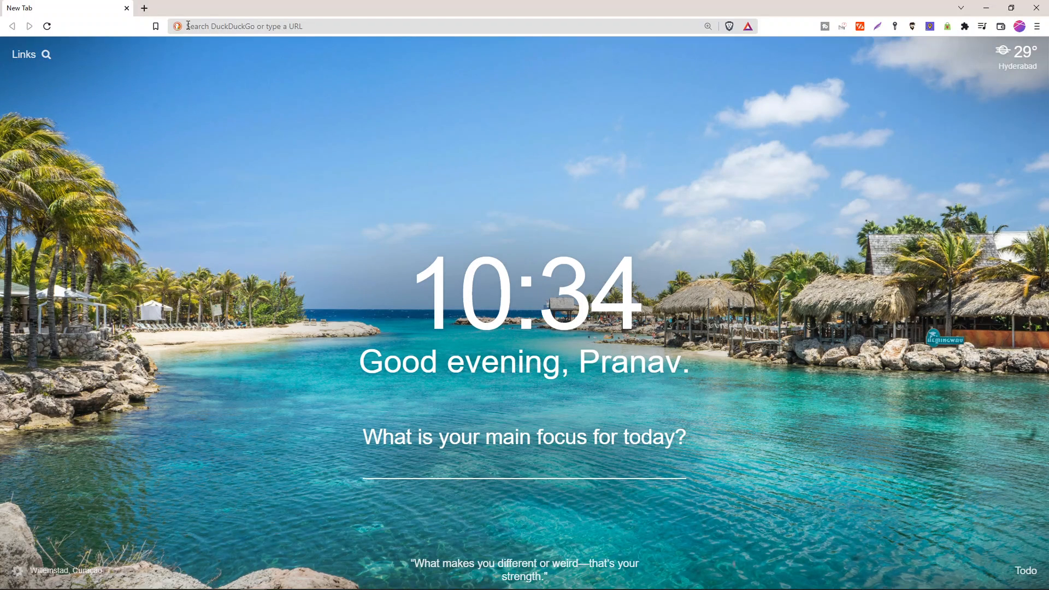
Step: Search for 7zip and go to the official 7-zip.org download page
click(268, 26)
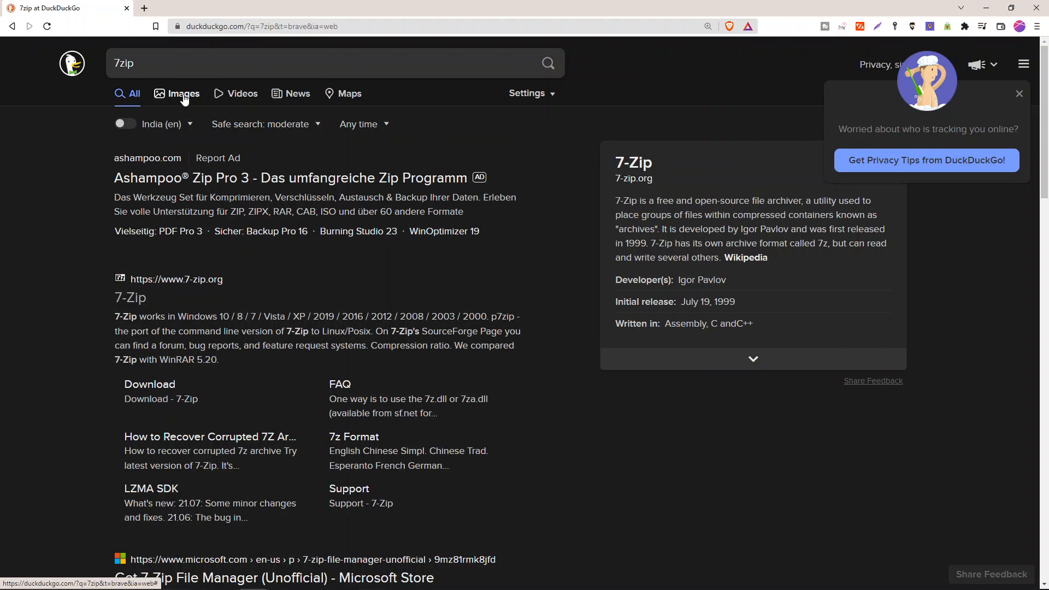
mouse_move(132, 298)
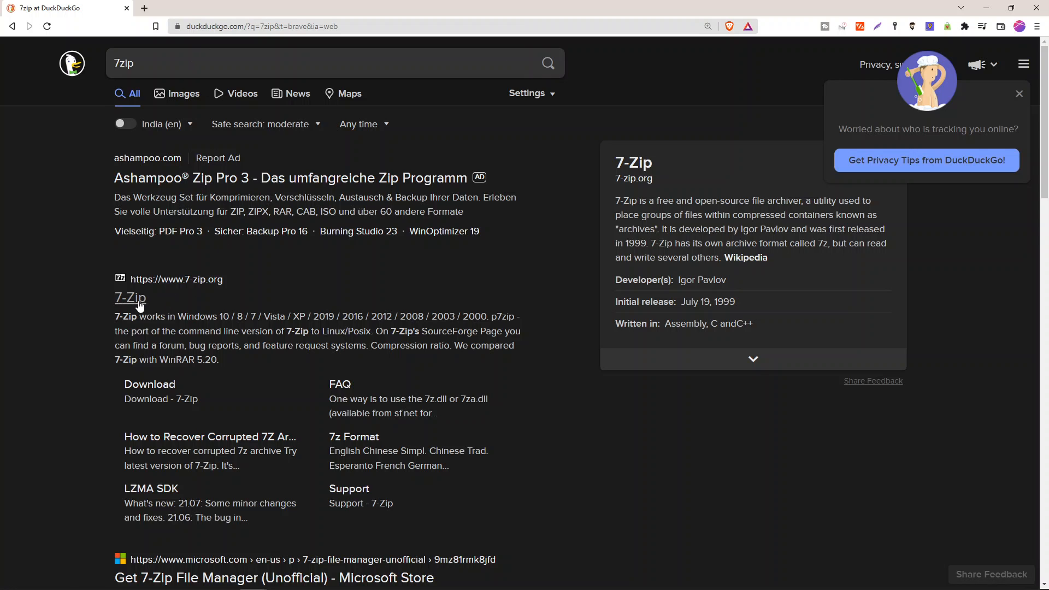
click(130, 298)
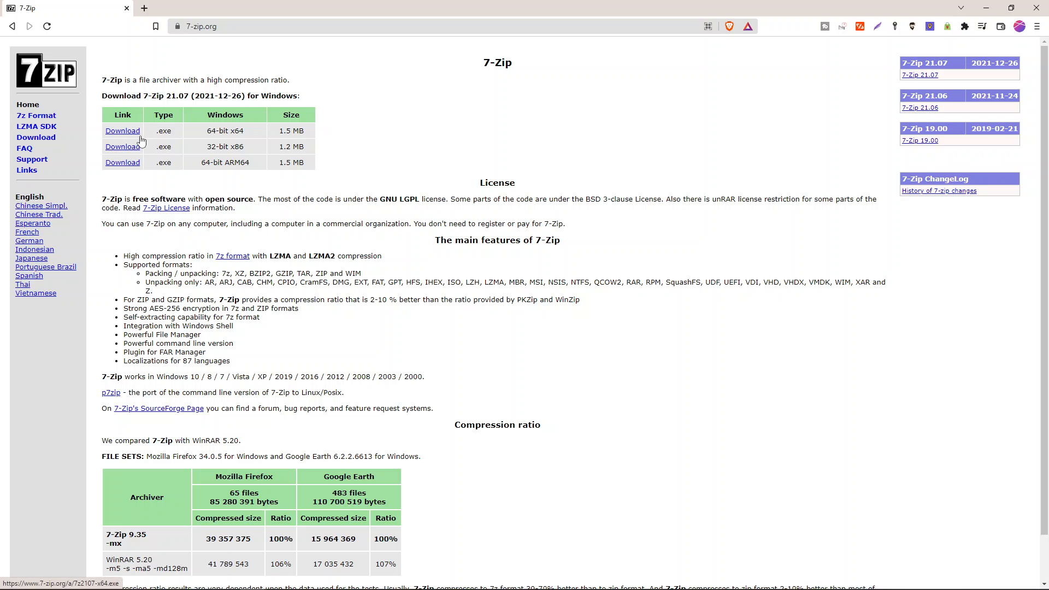
mouse_move(176, 138)
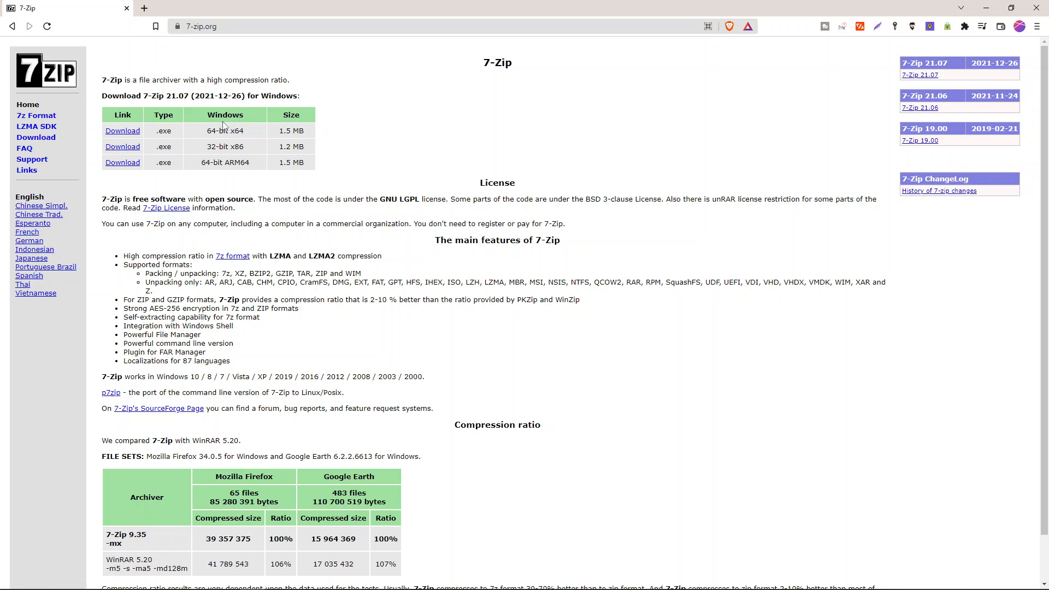
mouse_move(247, 135)
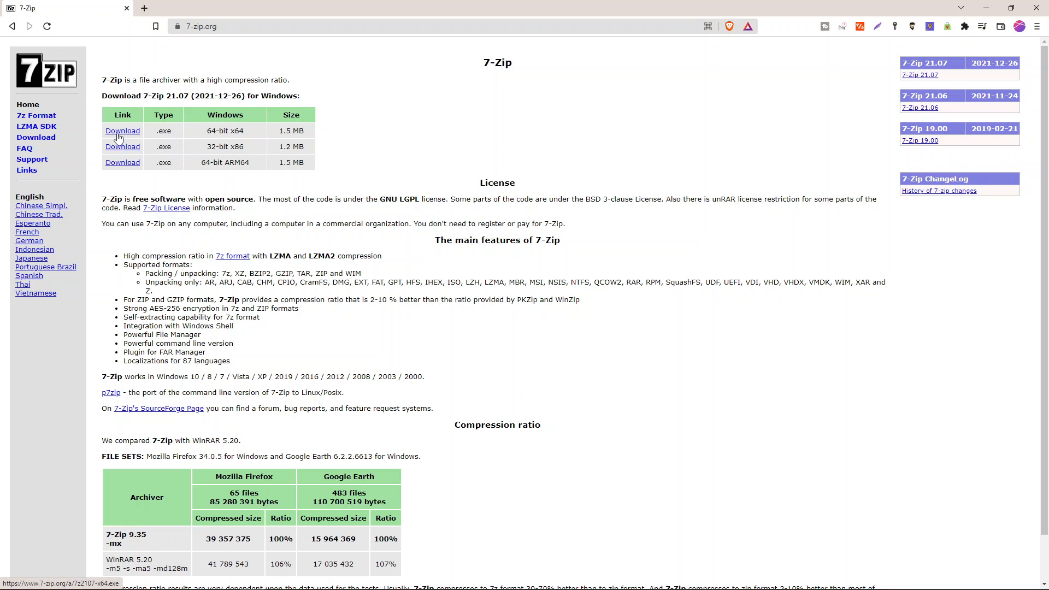
Step: Download the 64-bit 7z2107-x64.exe and install it to C:\Program Files\7-Zip
click(123, 130)
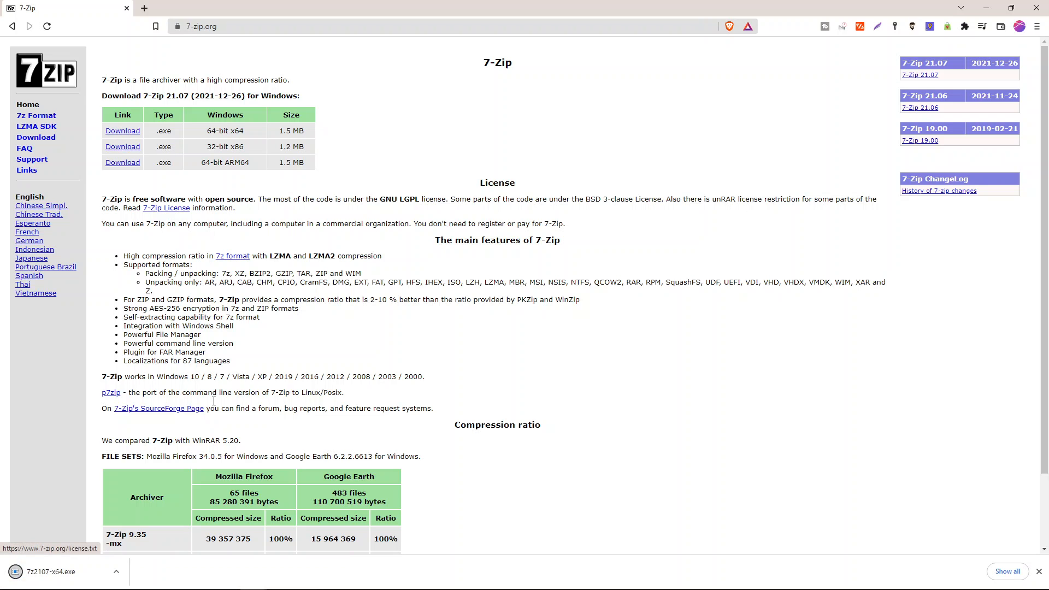
mouse_move(191, 572)
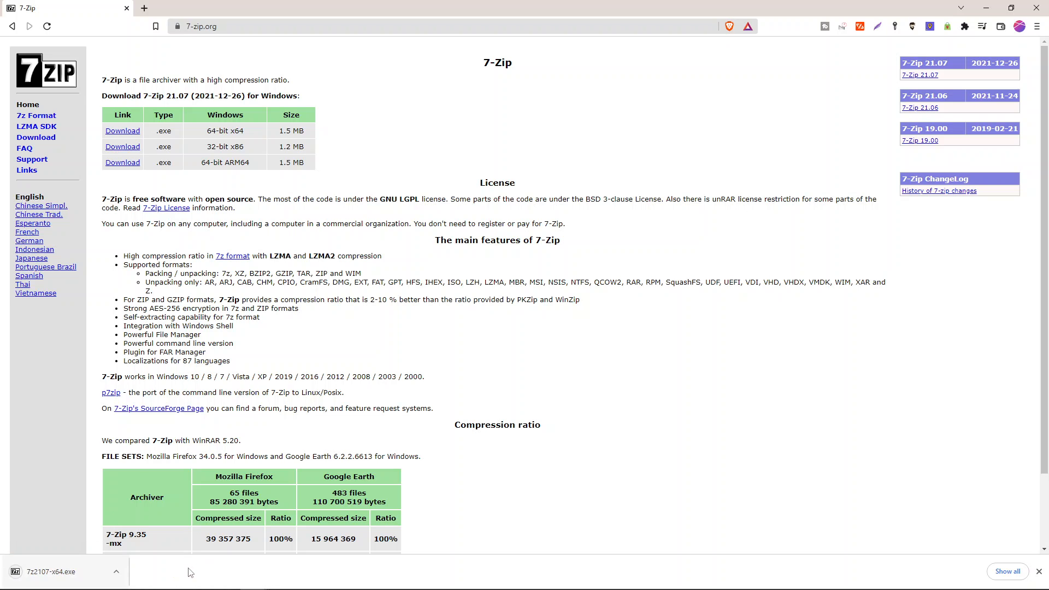
mouse_move(159, 570)
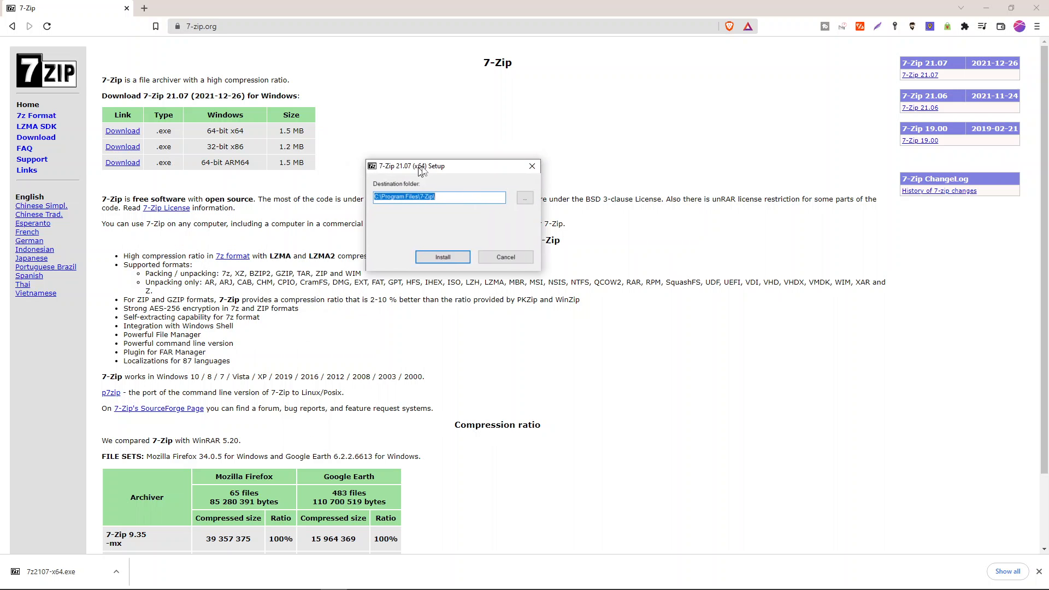
click(442, 257)
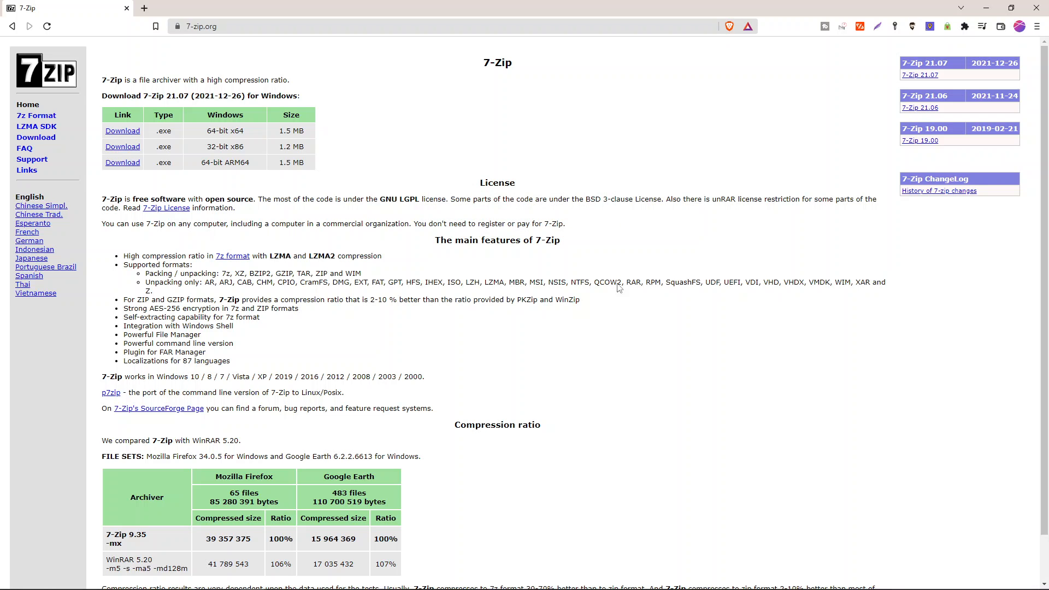
mouse_move(552, 330)
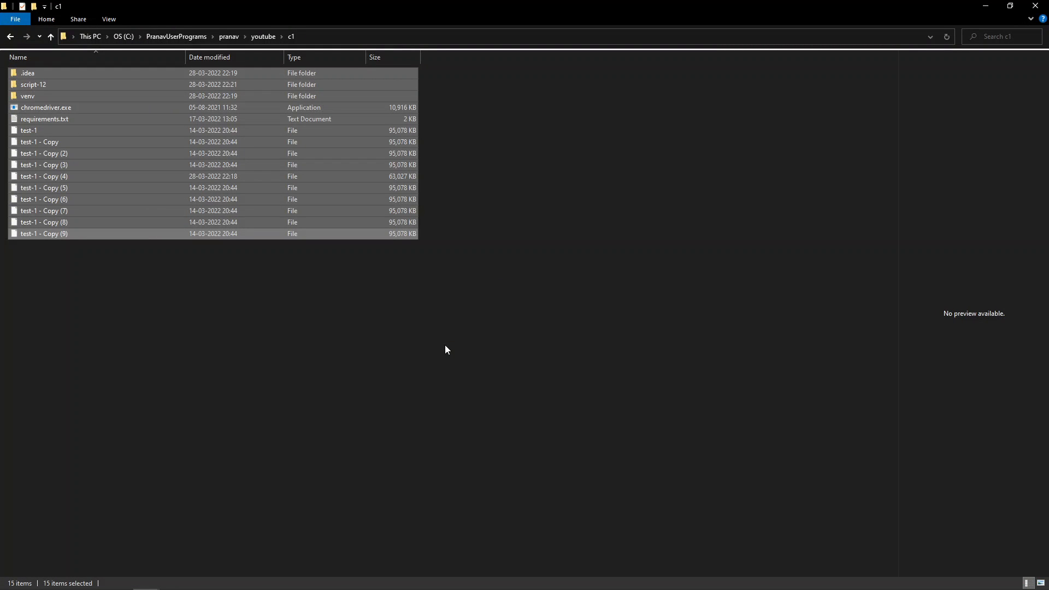
mouse_move(45, 567)
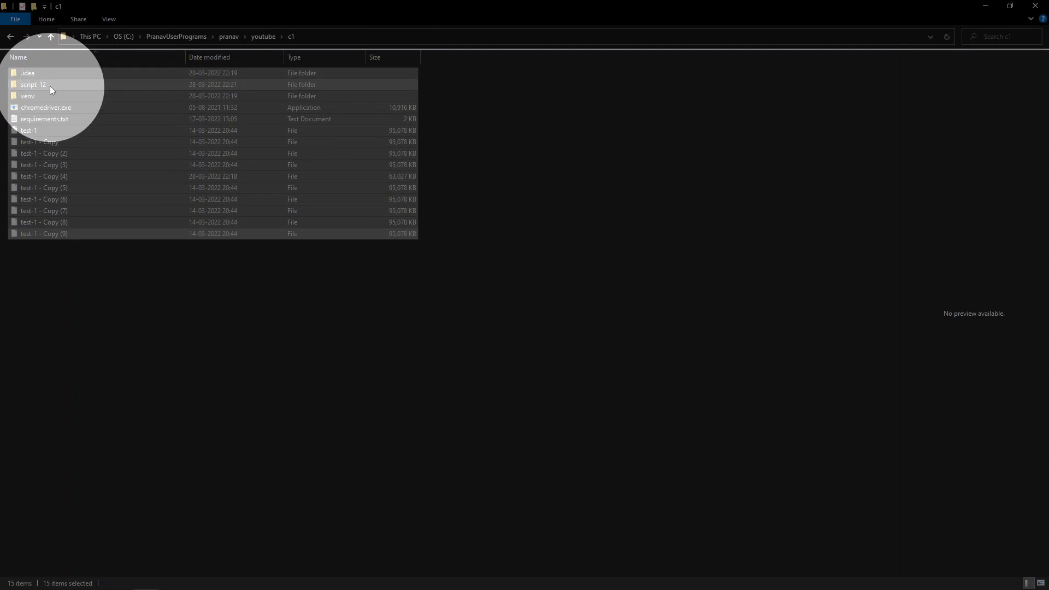
mouse_move(53, 90)
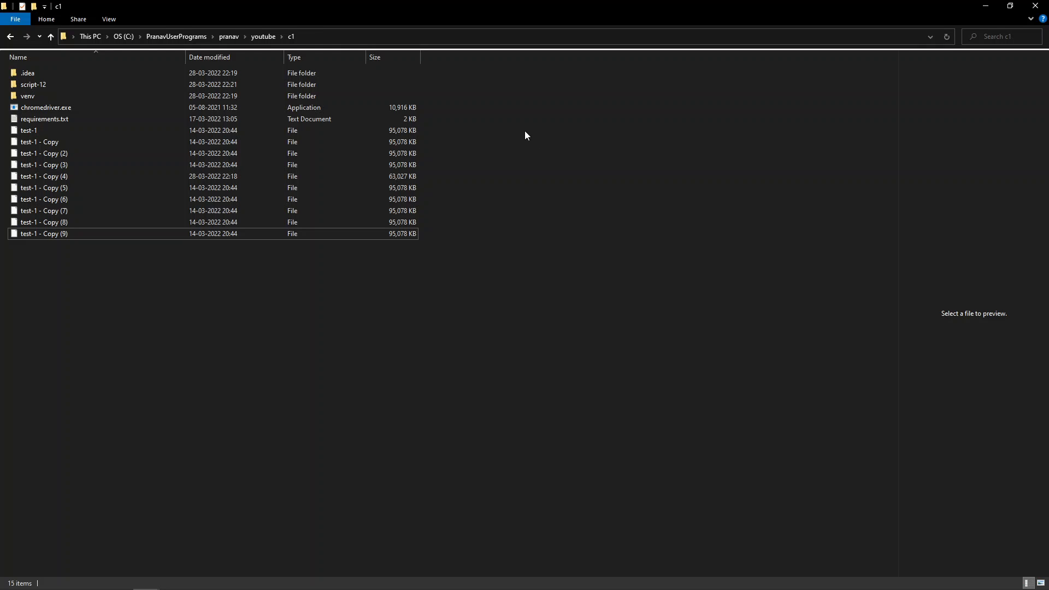
mouse_move(435, 316)
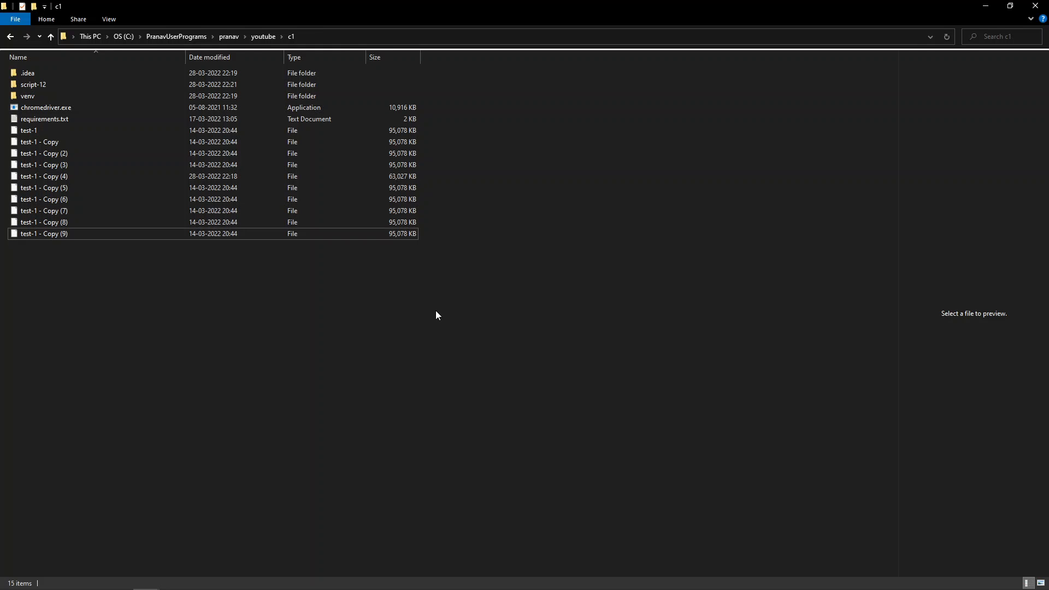
mouse_move(469, 283)
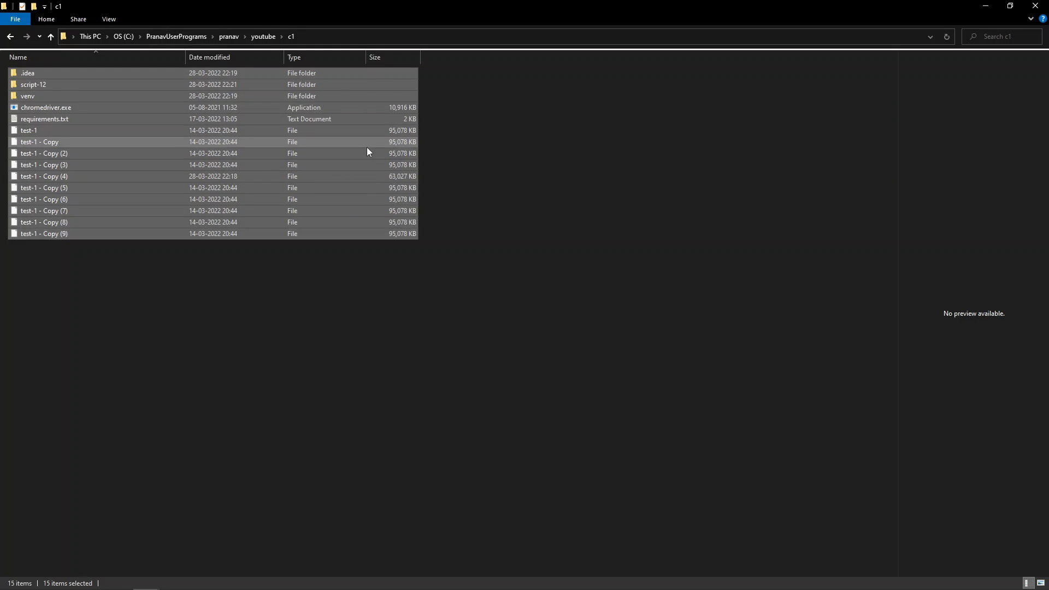
Step: Show the 7-Zip context menu for the selected c1 files
right_click(367, 142)
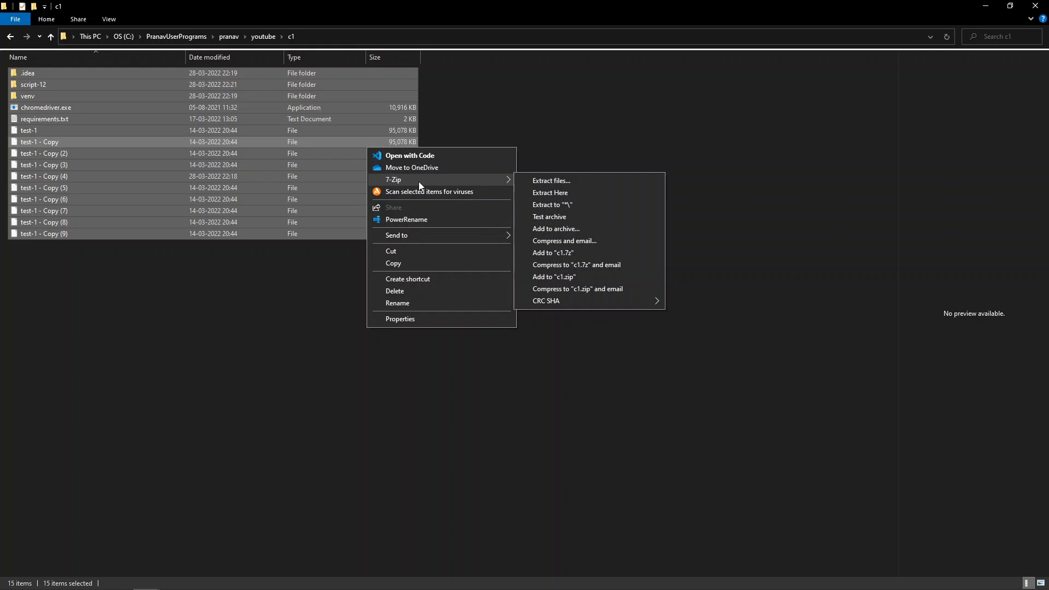
mouse_move(581, 253)
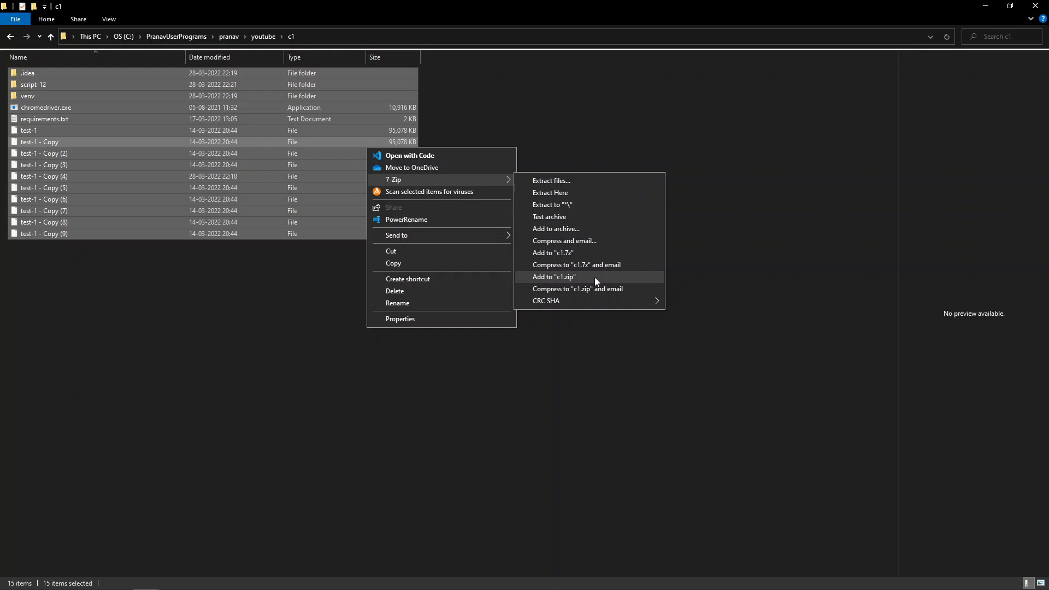
mouse_move(580, 253)
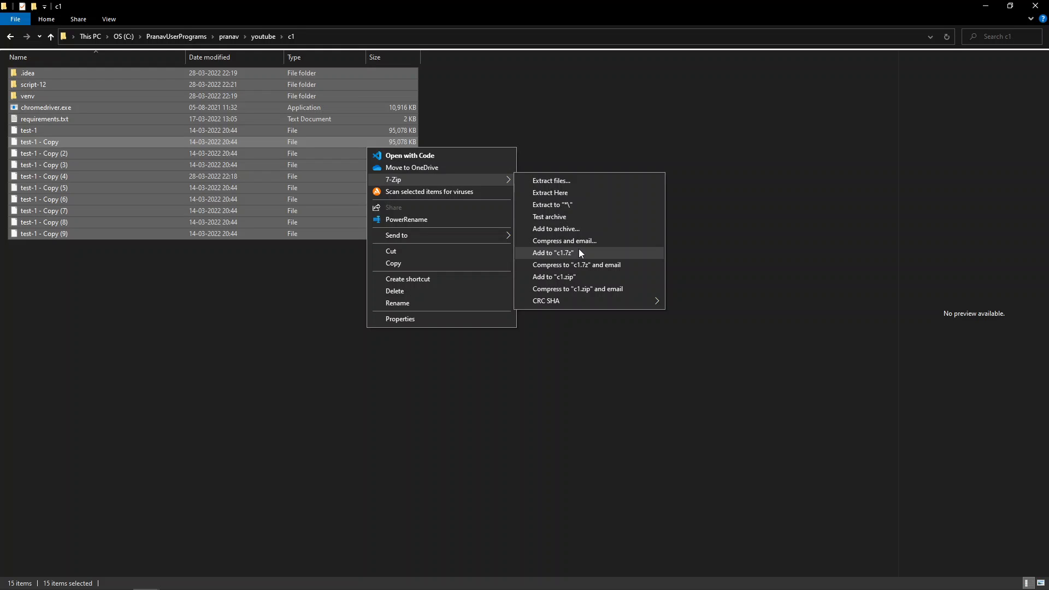
mouse_move(564, 241)
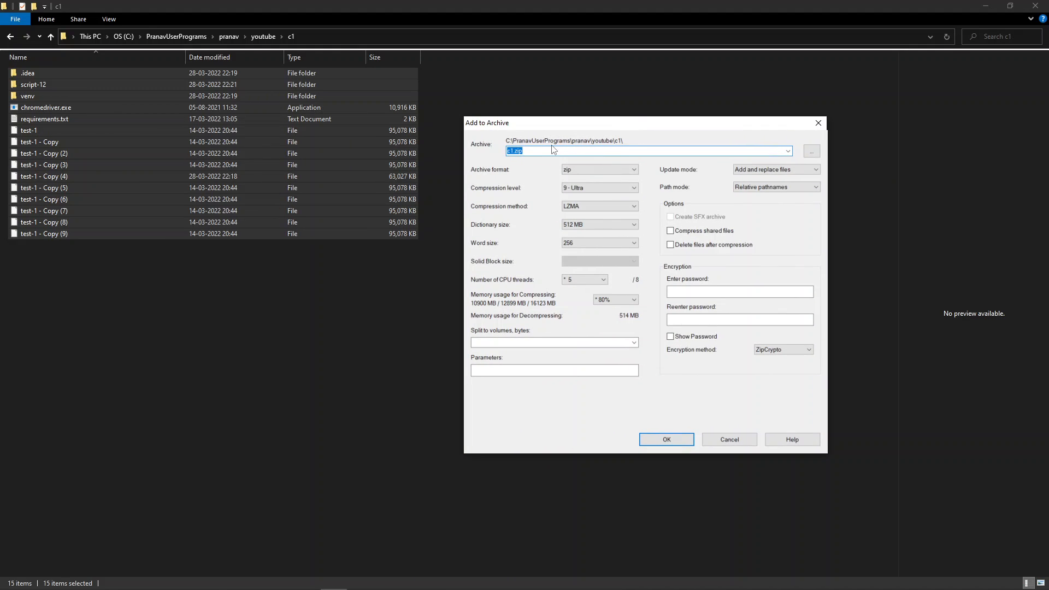
click(632, 169)
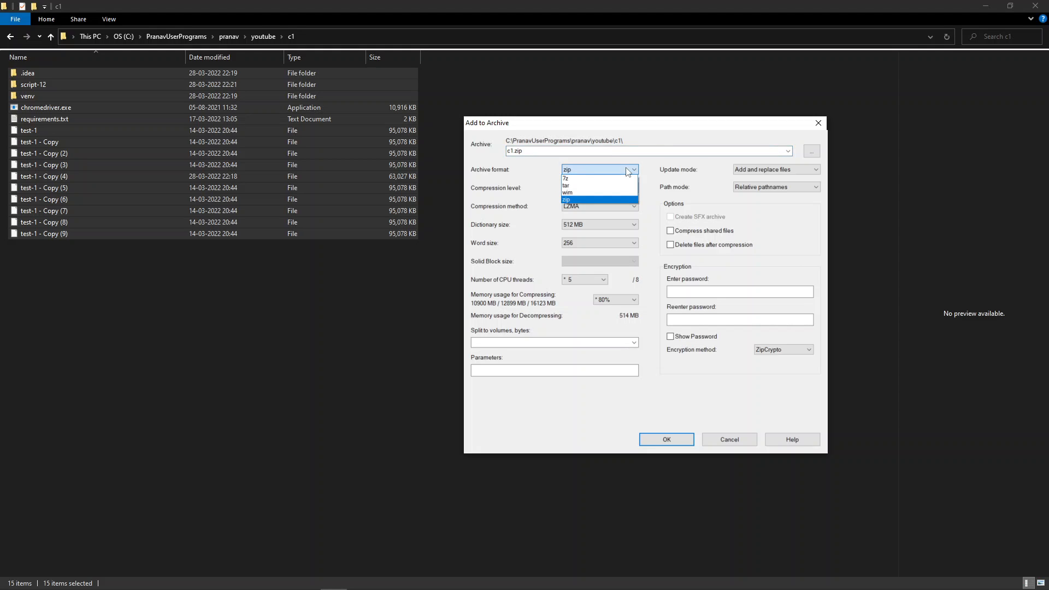
mouse_move(624, 175)
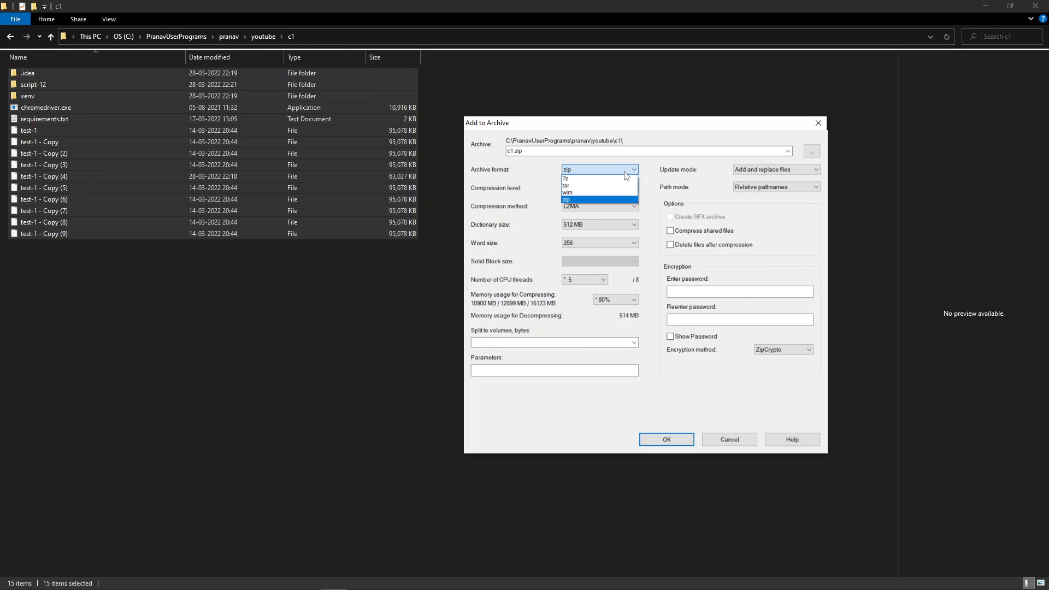
click(566, 199)
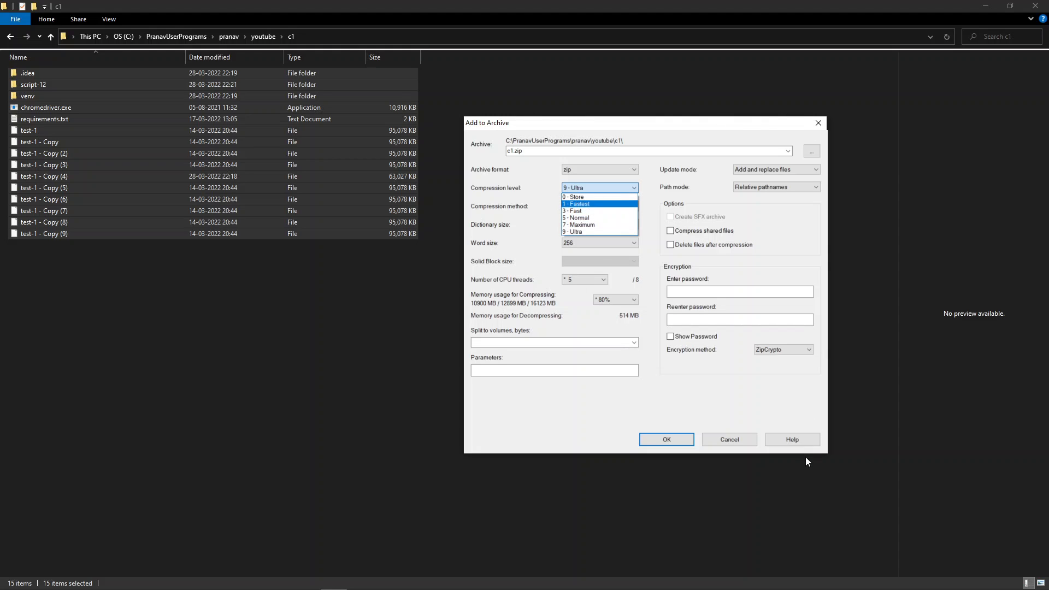
mouse_move(590, 218)
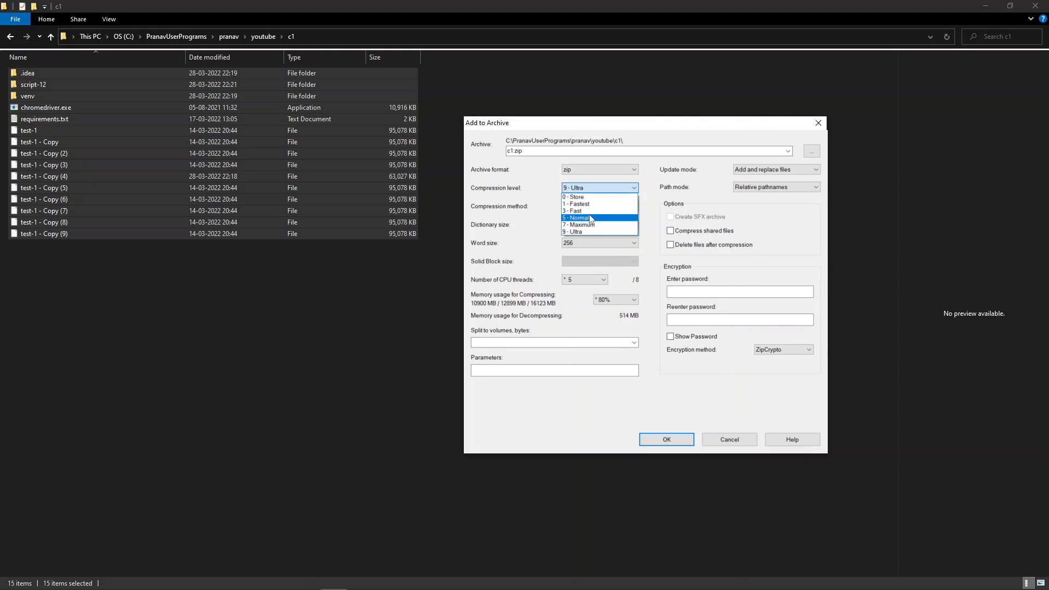
Step: Try 5 - Normal compression level, then set it back to 9 - Ultra
click(577, 218)
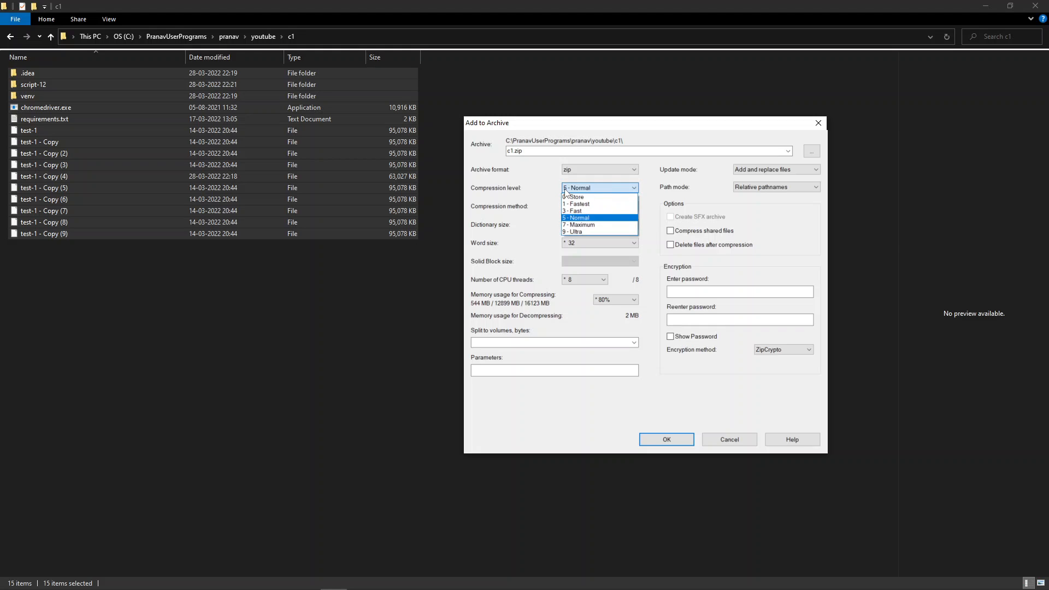
mouse_move(595, 225)
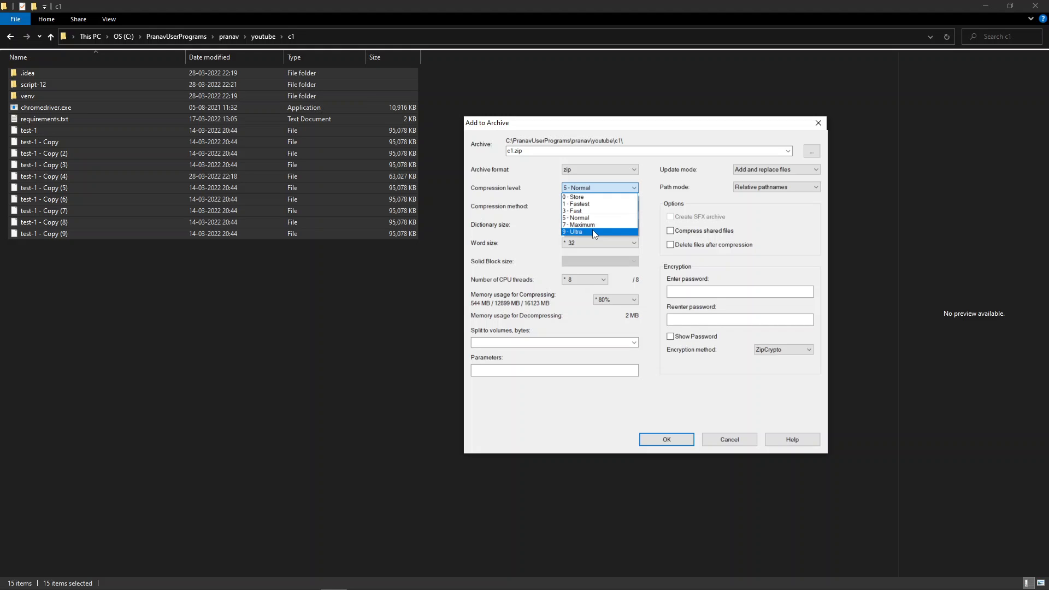
click(572, 232)
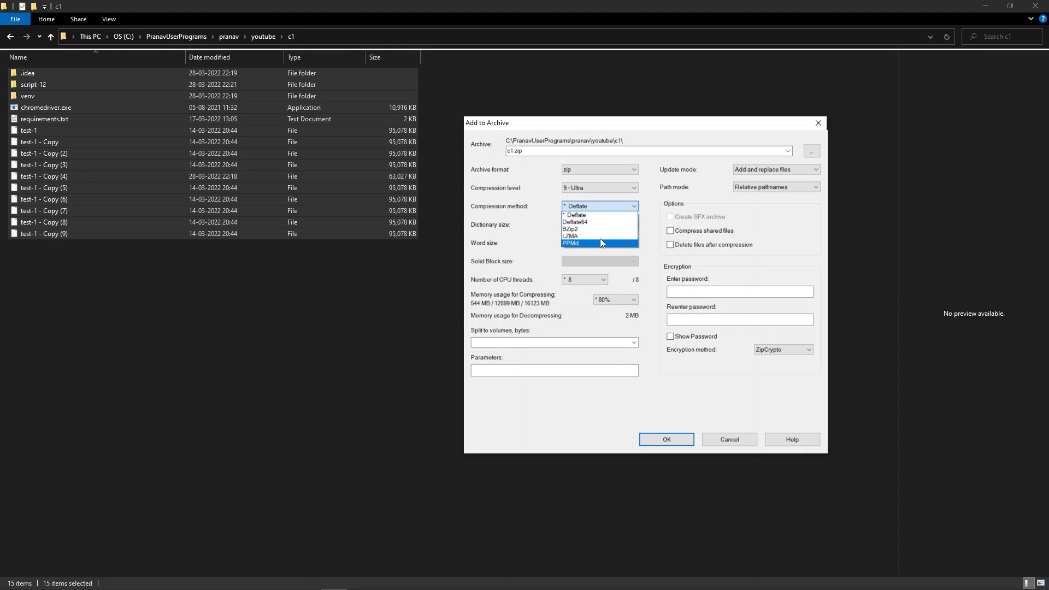
mouse_move(600, 236)
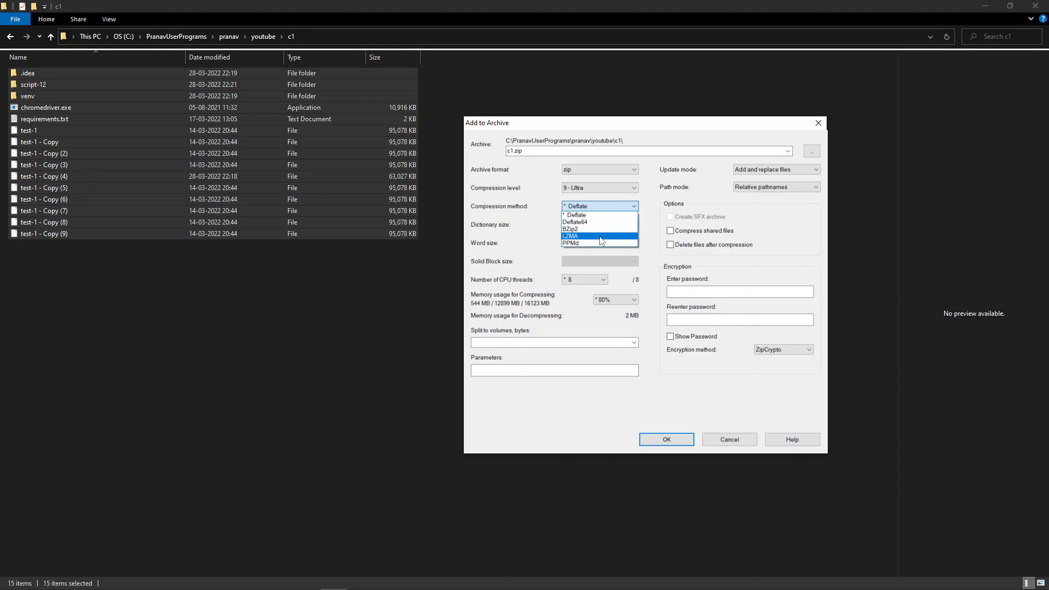
Step: Choose LZMA as the compression method for c1.zip
click(569, 236)
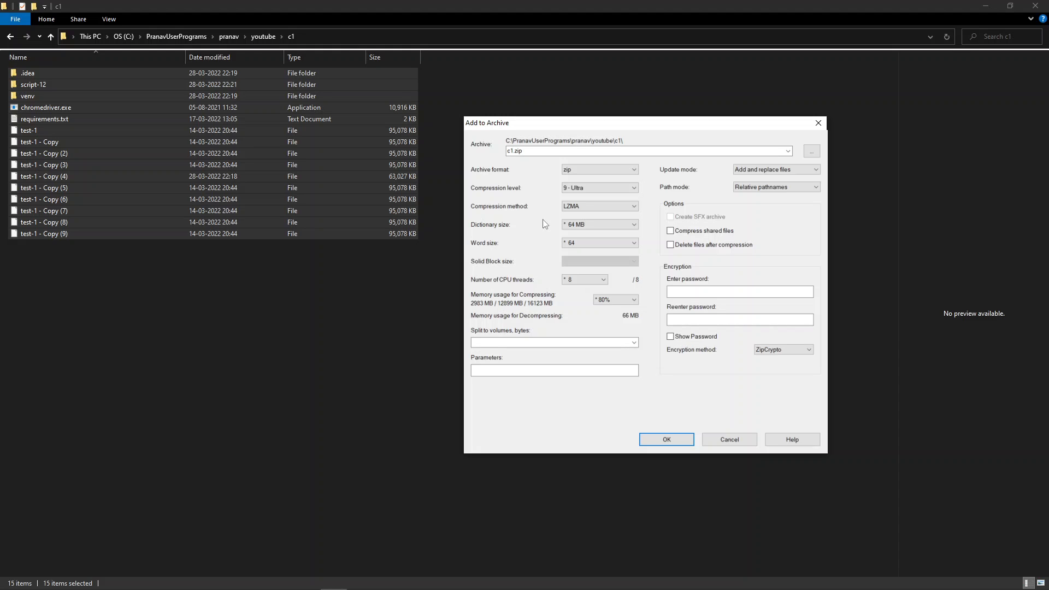
mouse_move(546, 222)
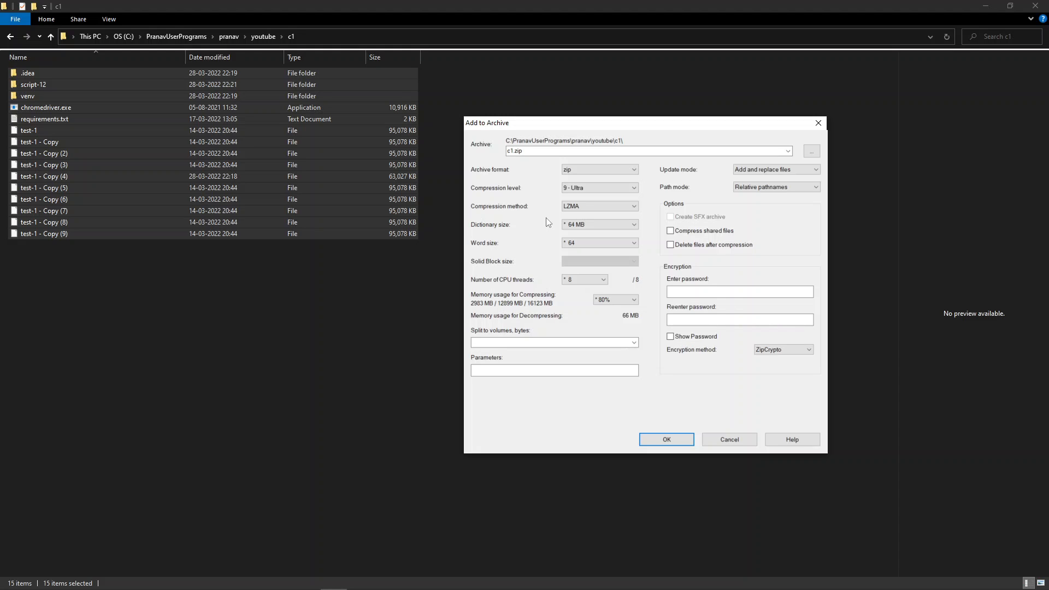
Step: Set dictionary size to 256 MB and word size to 128
click(632, 224)
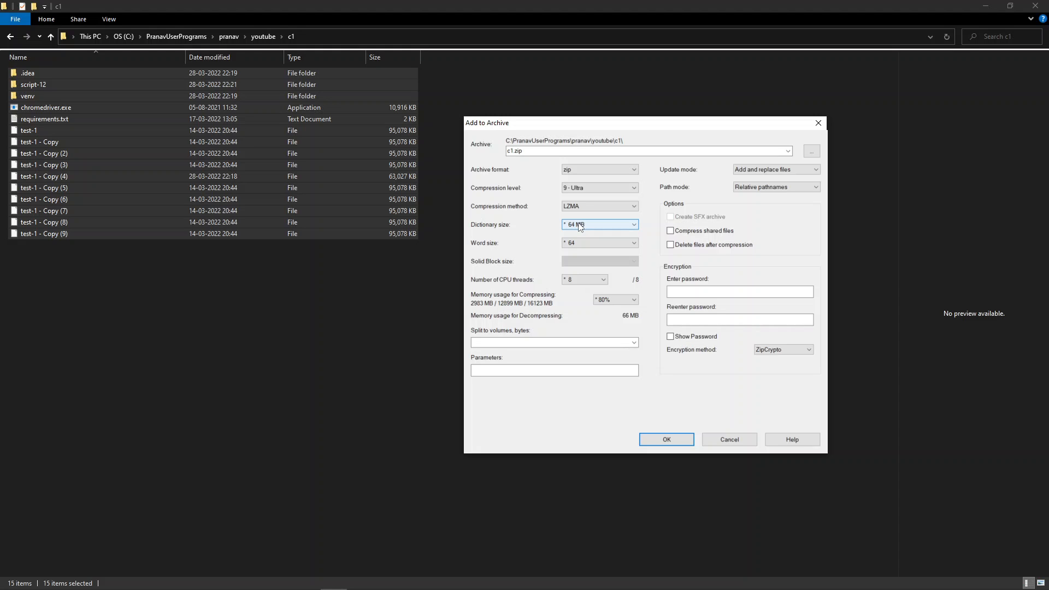
click(633, 224)
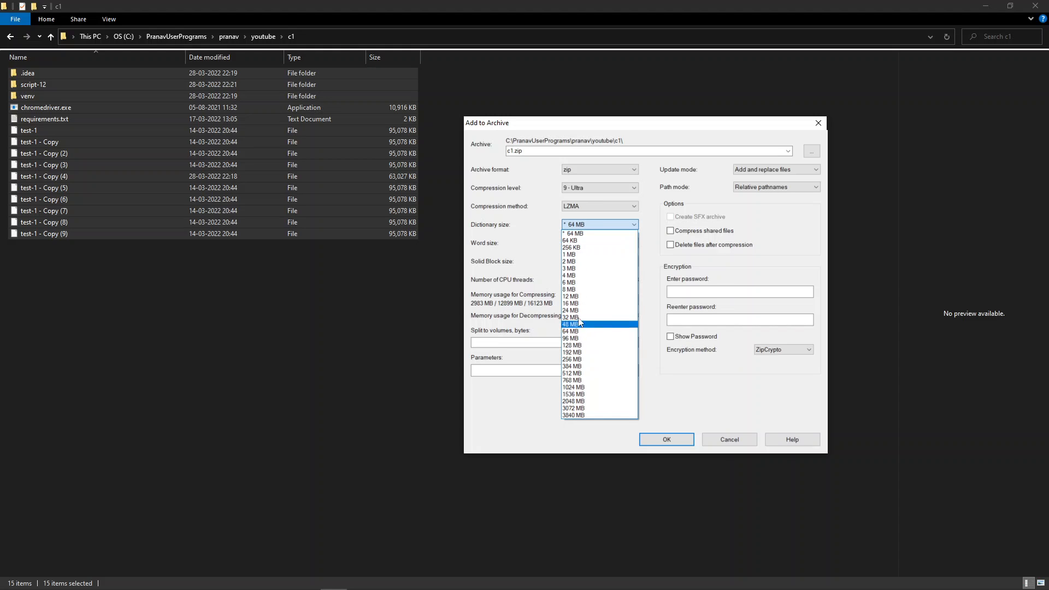
click(569, 233)
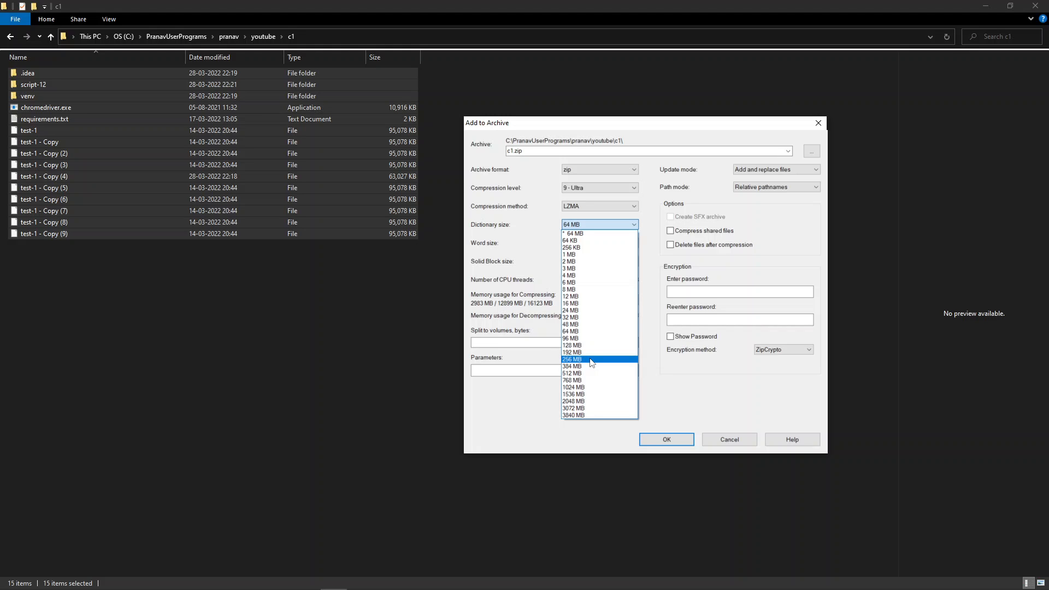
click(572, 359)
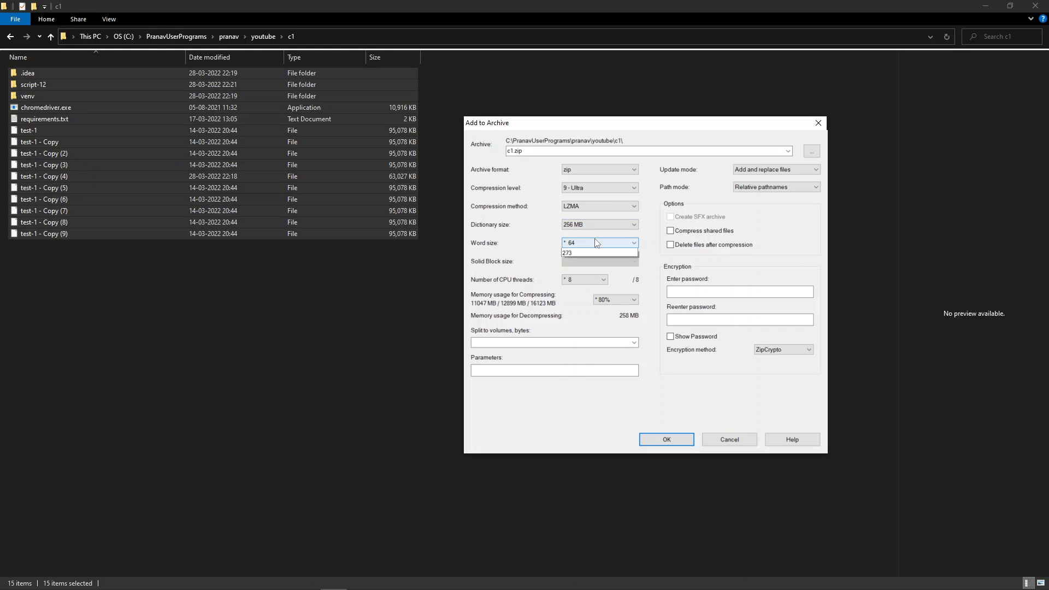
click(632, 242)
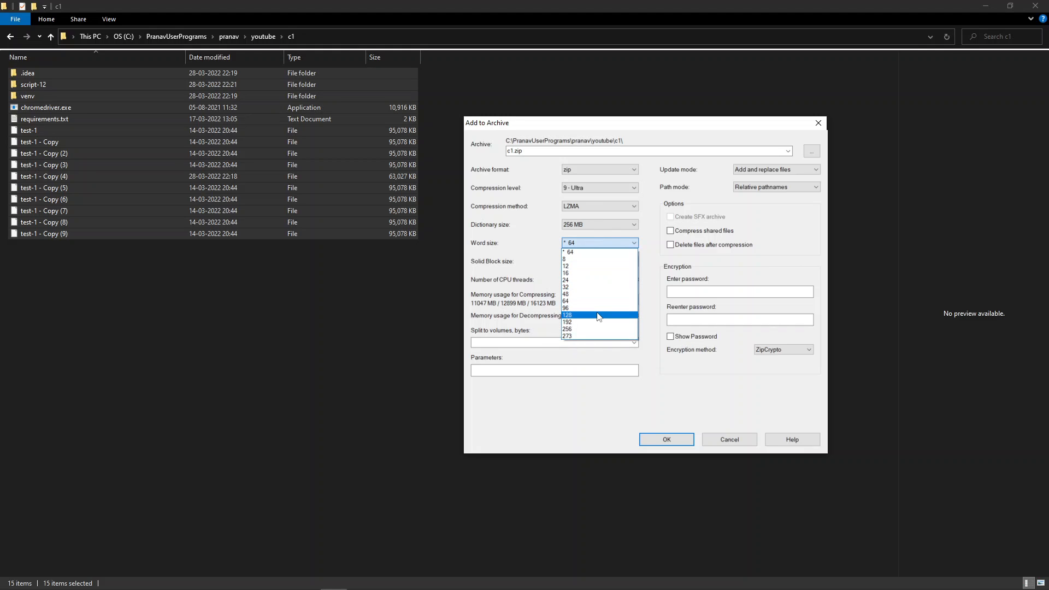
click(566, 315)
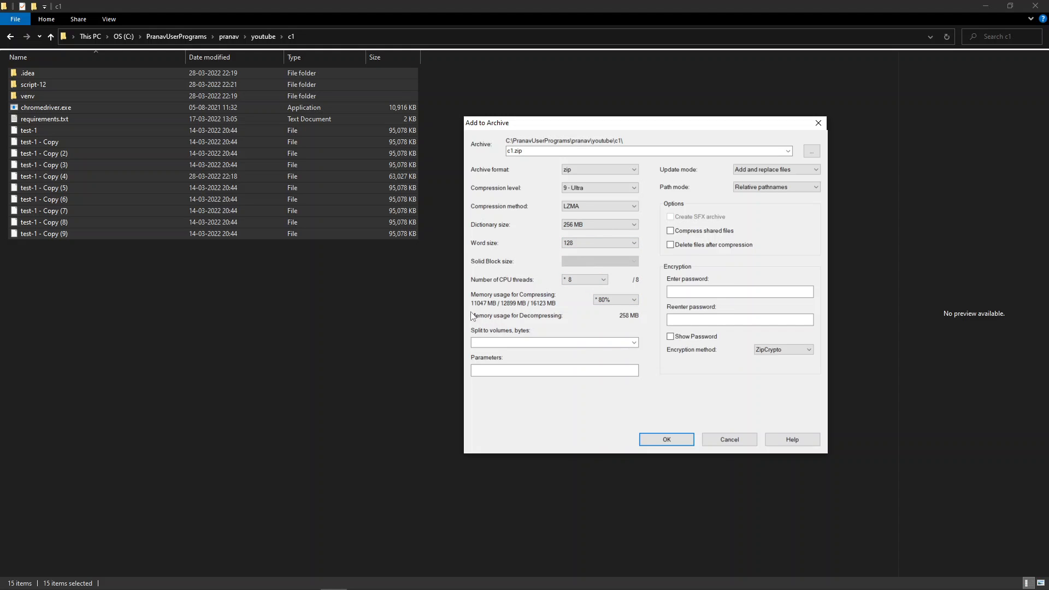
mouse_move(630, 321)
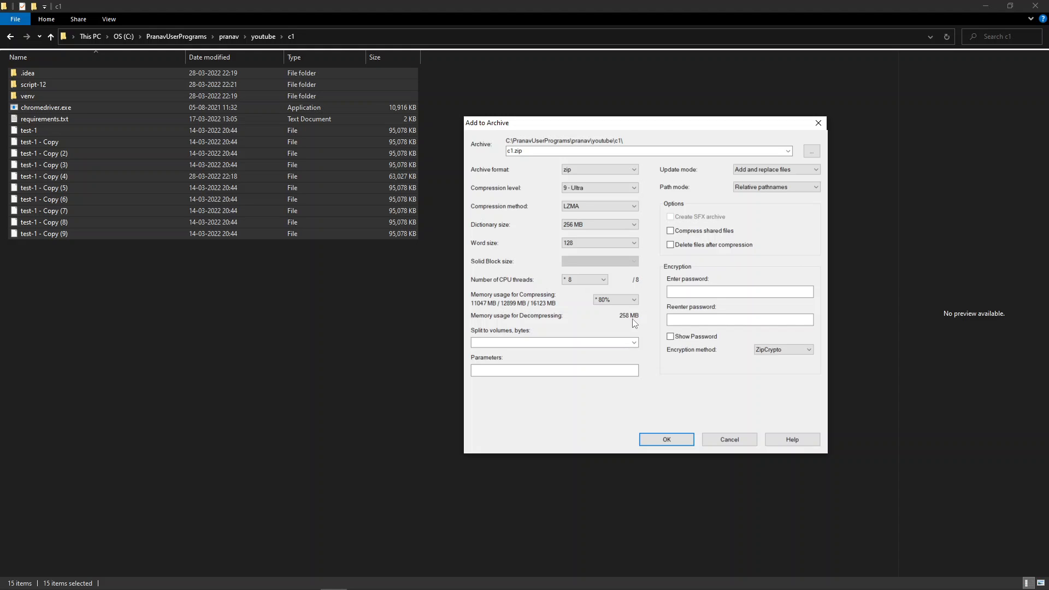
mouse_move(680, 412)
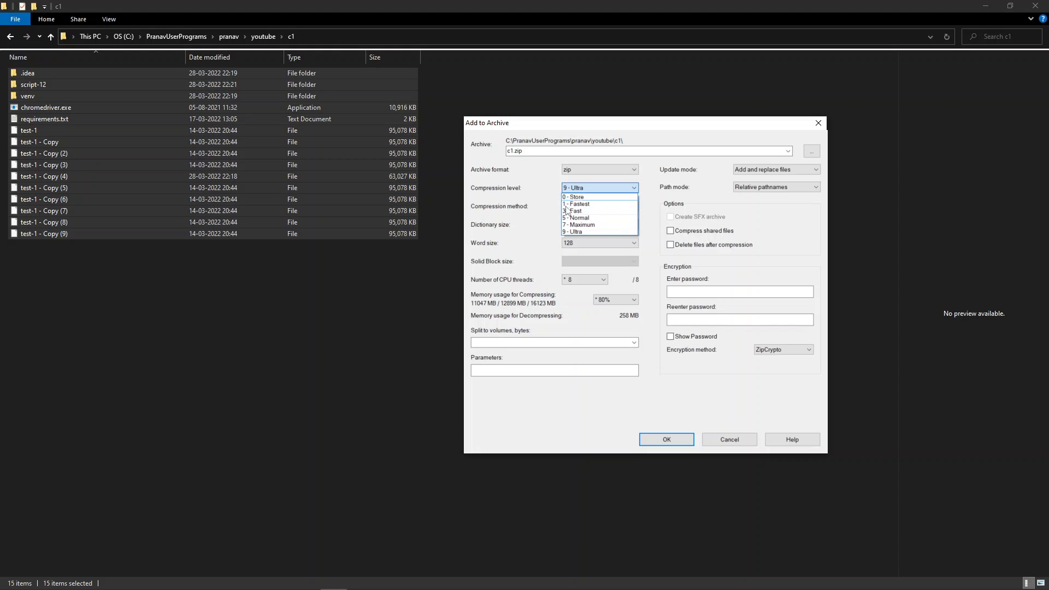
Step: Reselect 9 - Ultra, LZMA and 256 MB dictionary, leaving word size at 64
click(598, 188)
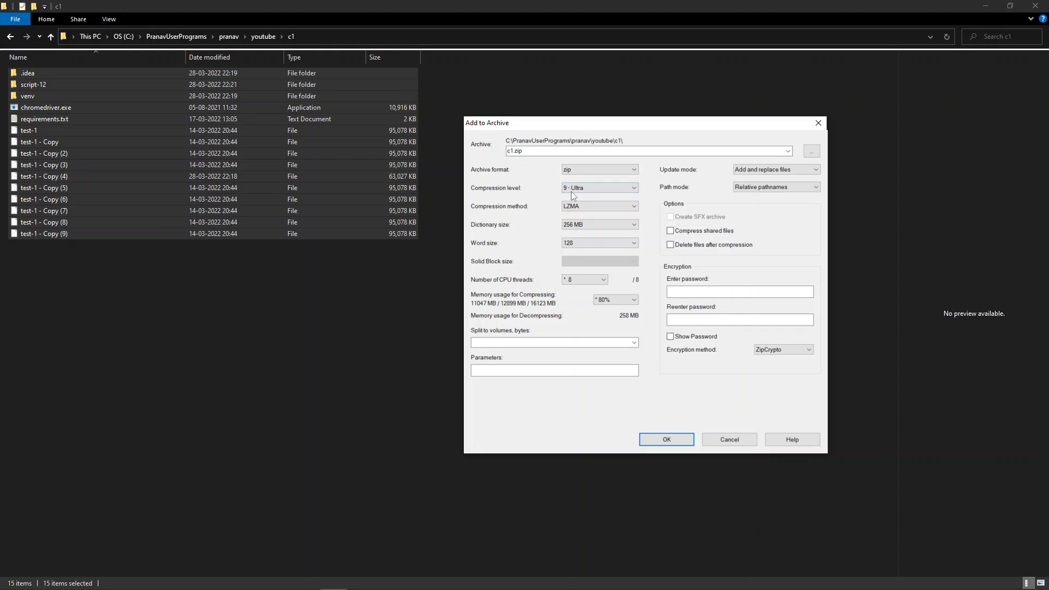
click(597, 205)
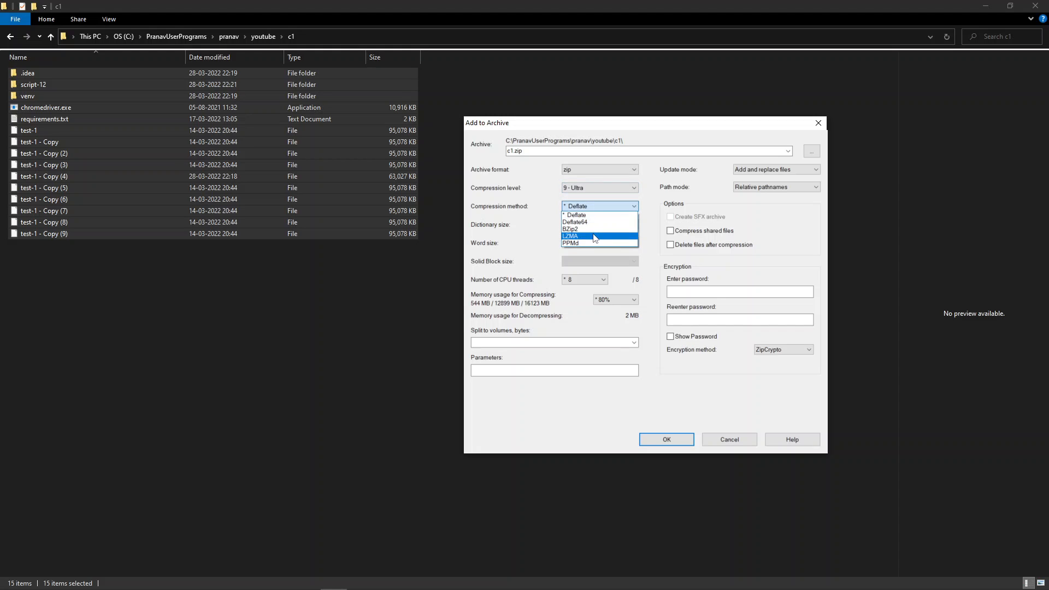
click(571, 235)
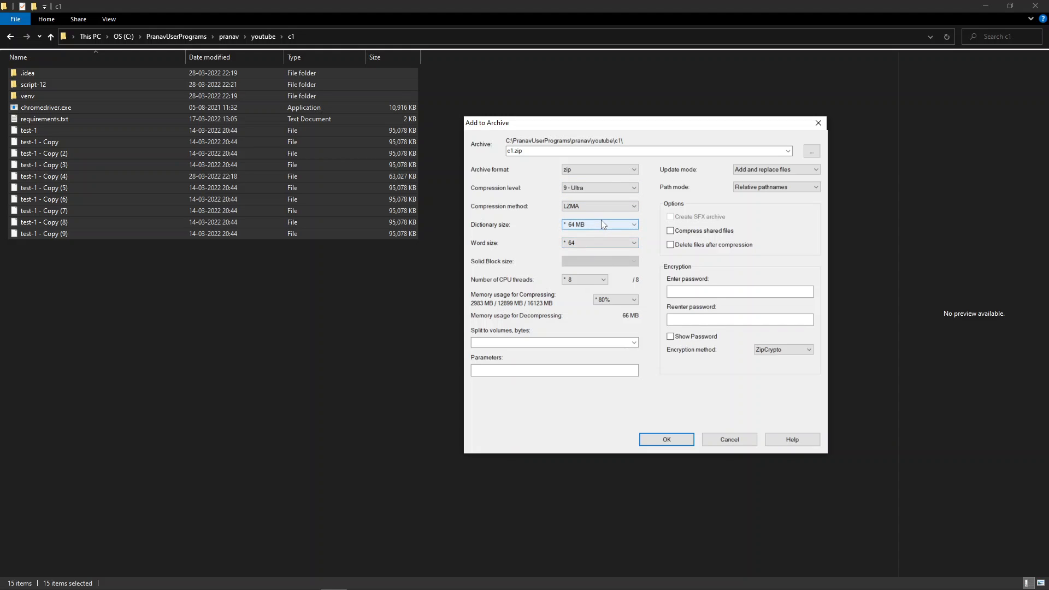
click(633, 224)
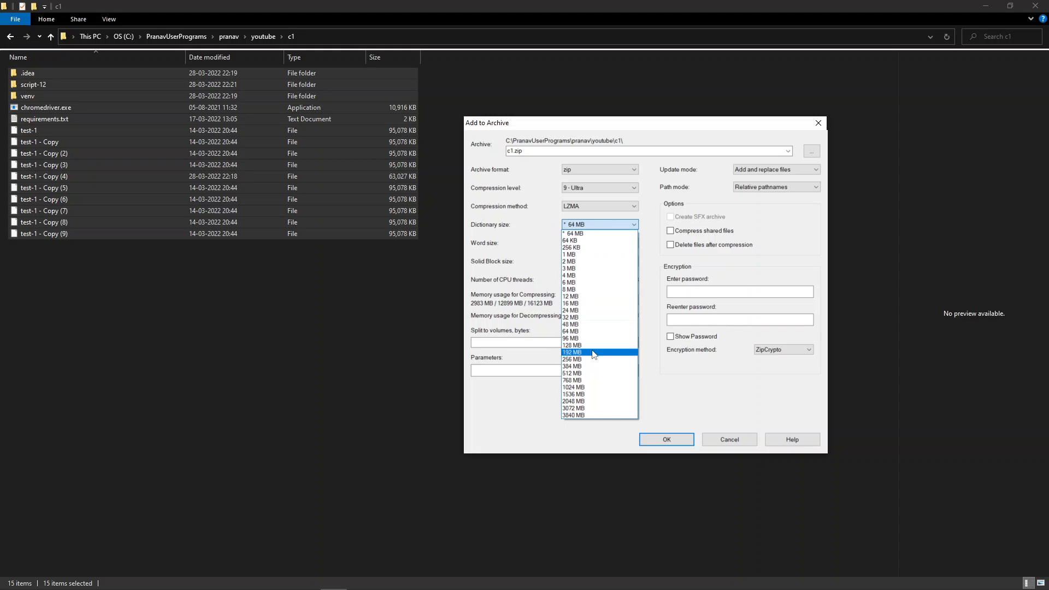
click(573, 360)
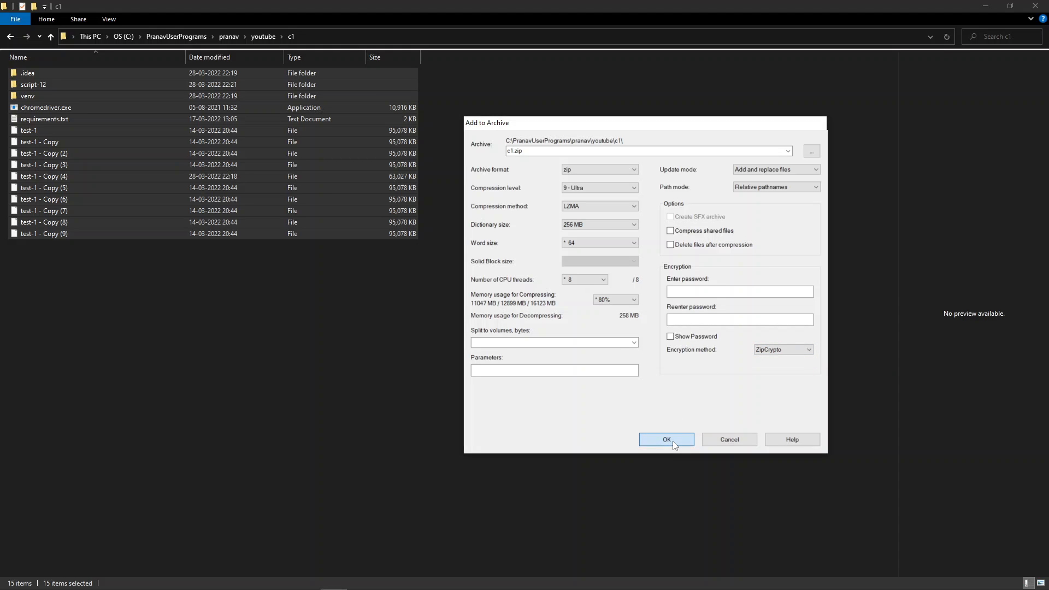
Step: Confirm Add to Archive and let 7-Zip build c1.zip
click(665, 440)
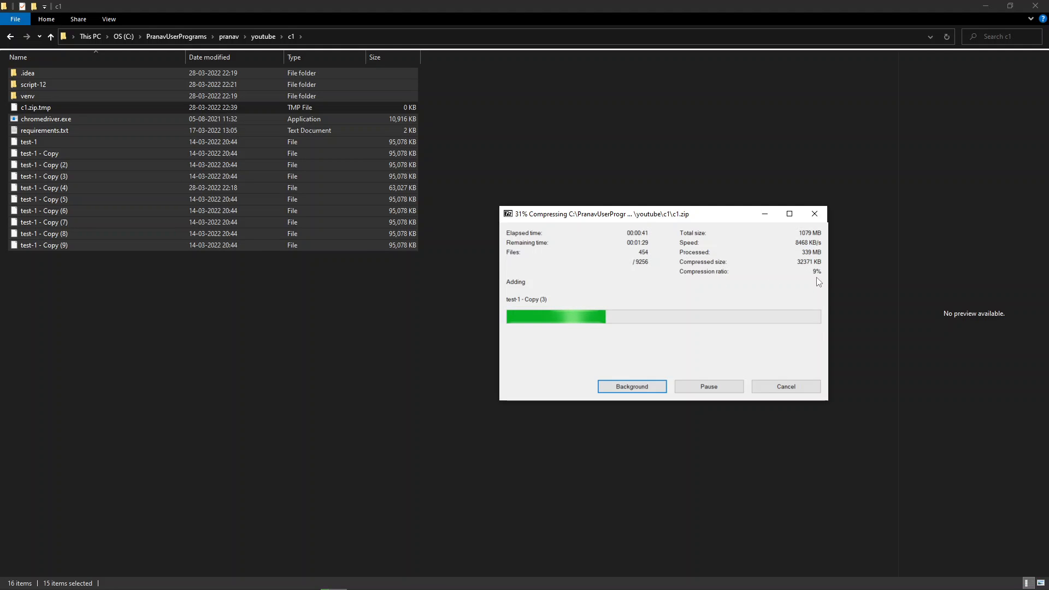
mouse_move(289, 266)
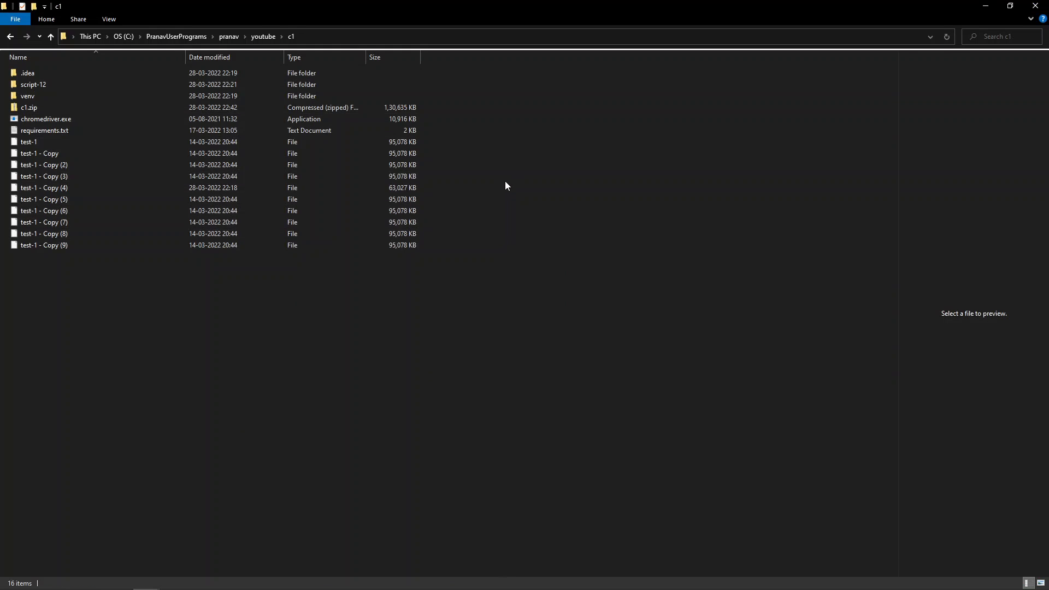
click(27, 72)
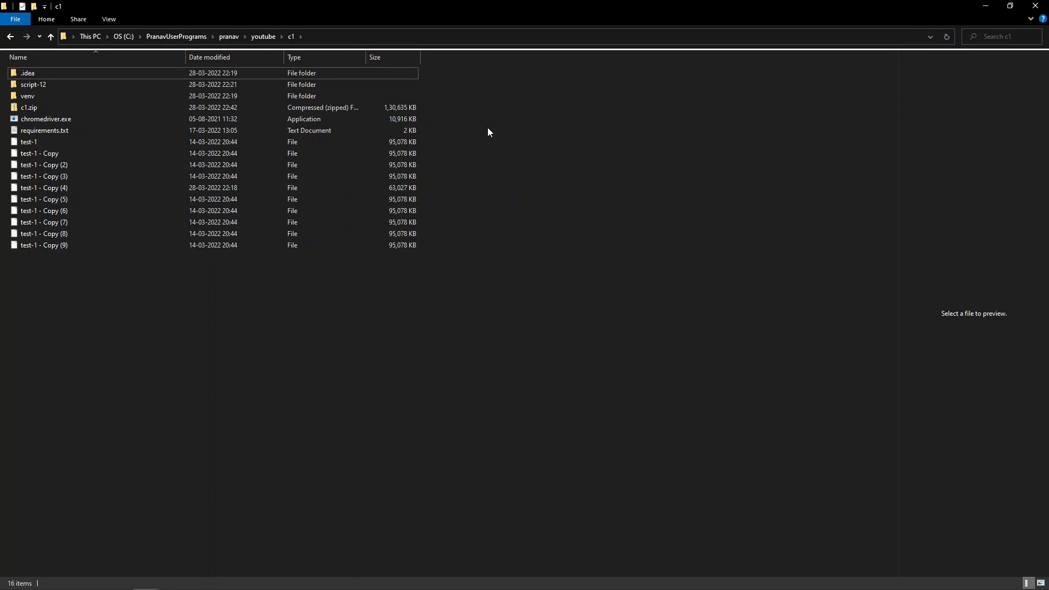
click(29, 107)
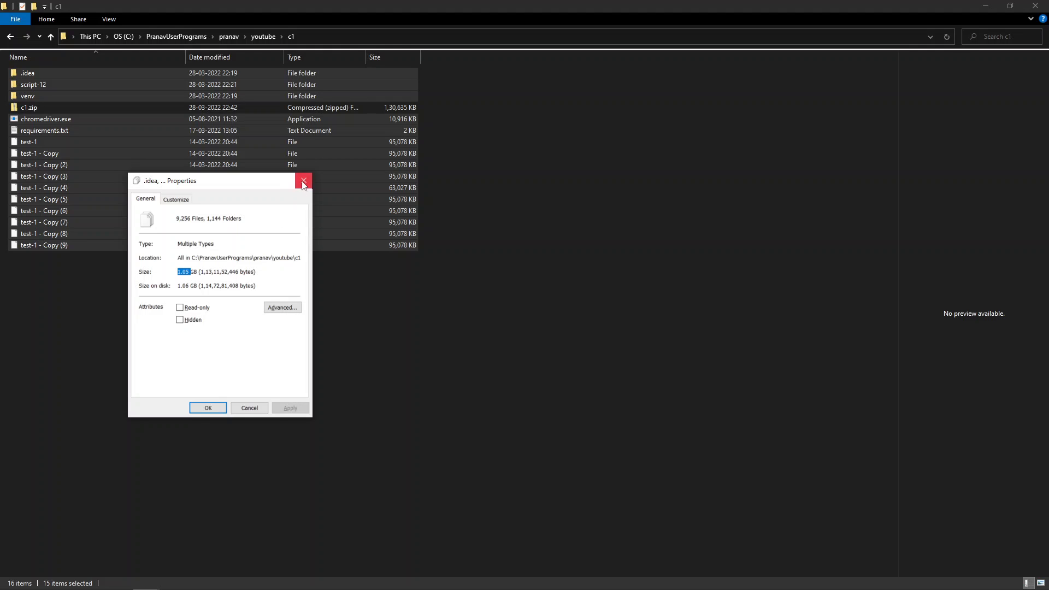
click(303, 181)
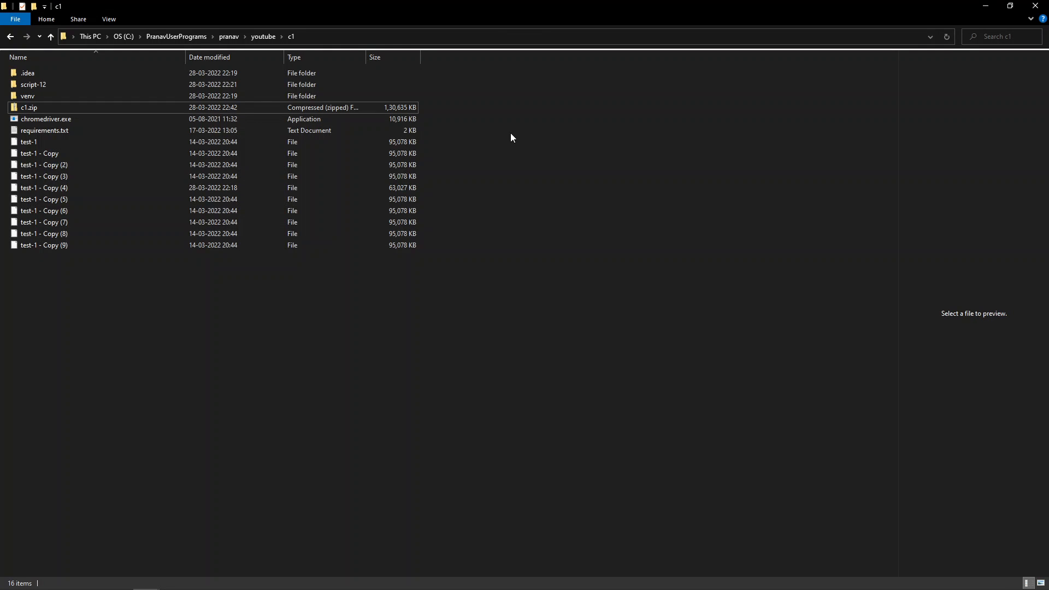
click(29, 108)
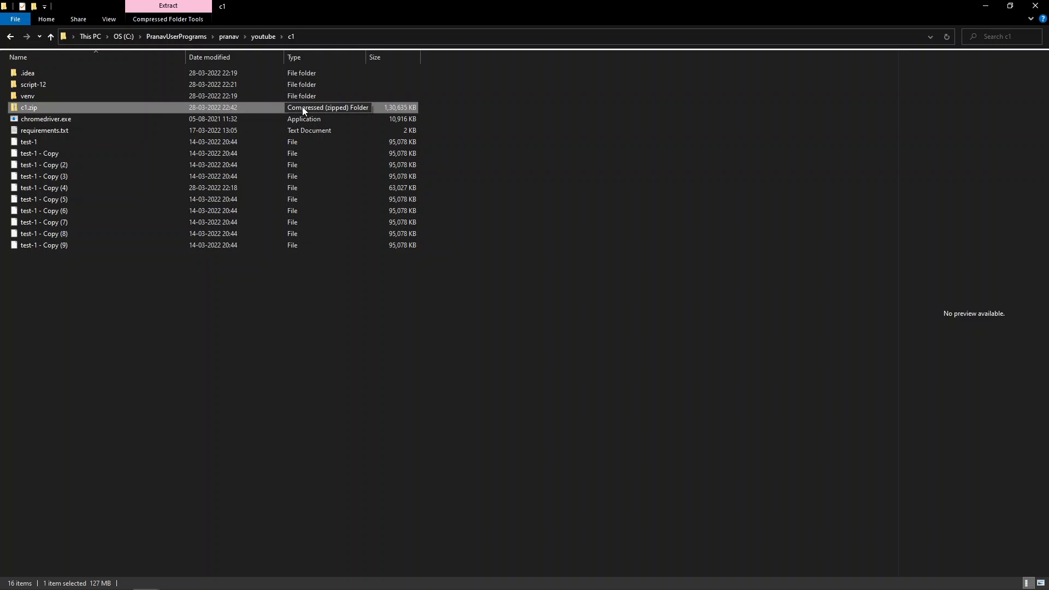
click(517, 124)
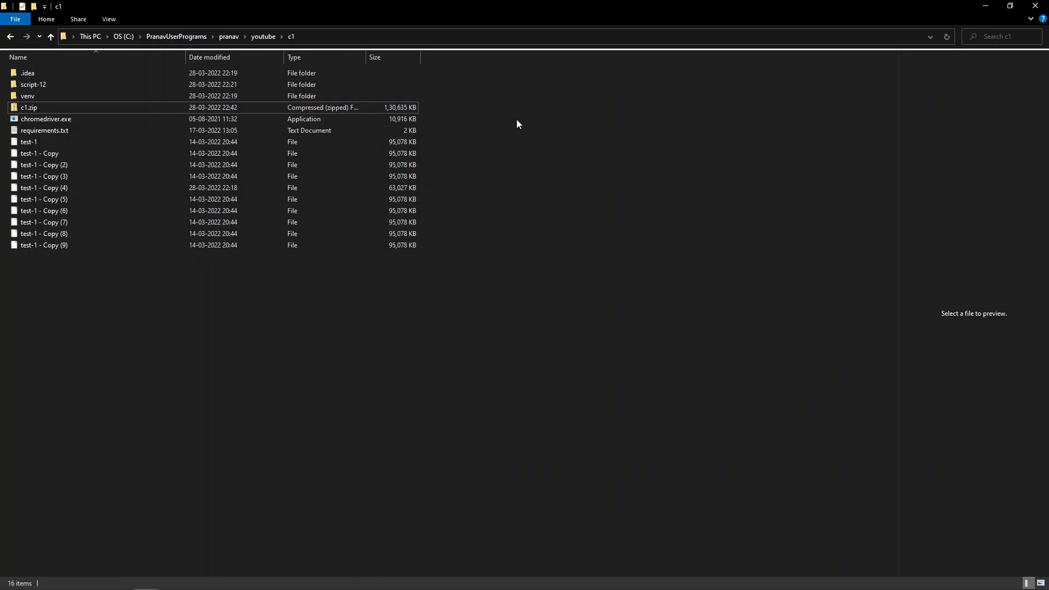
mouse_move(514, 154)
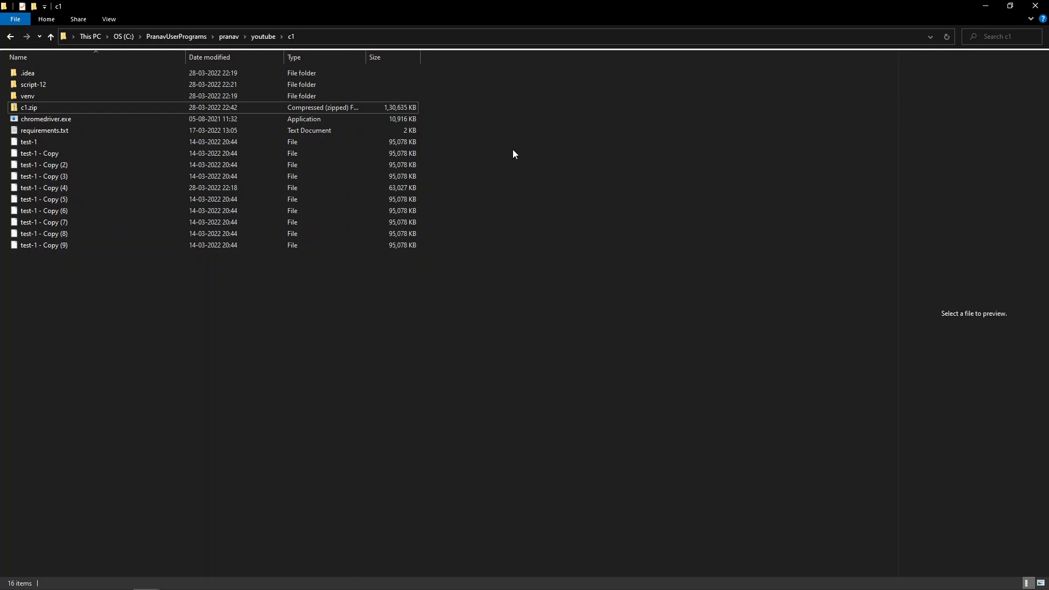
mouse_move(507, 161)
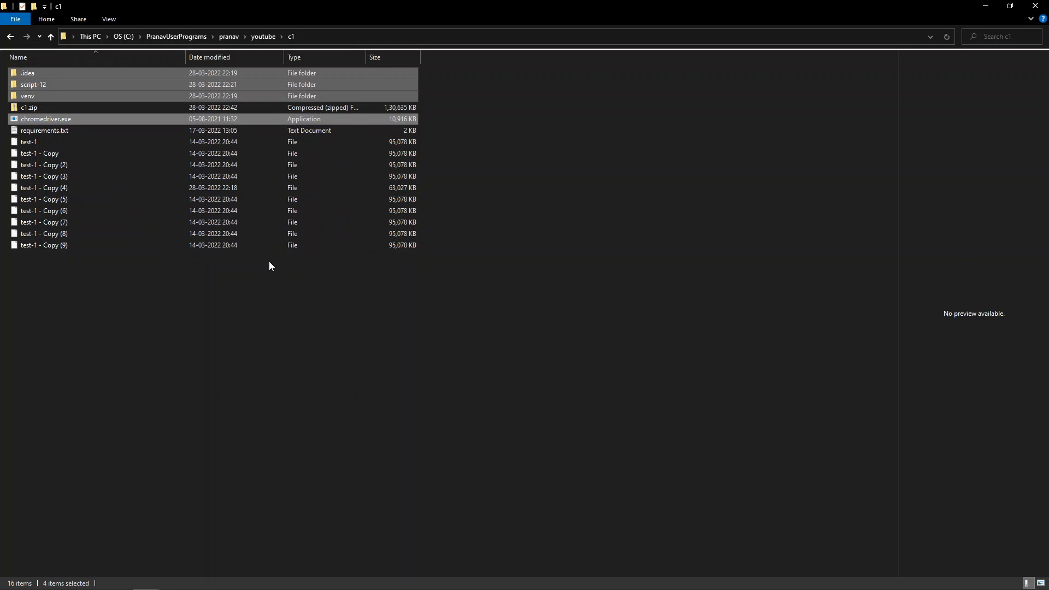
Step: Show the 7-Zip context menu for the 15 original c1 items, excluding c1.zip
right_click(44, 245)
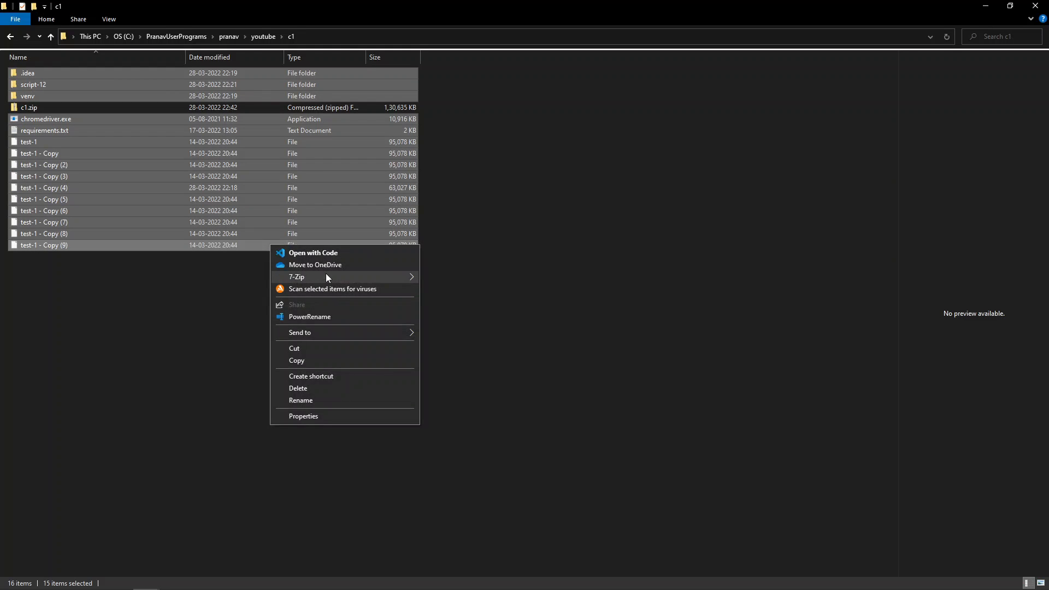
mouse_move(367, 308)
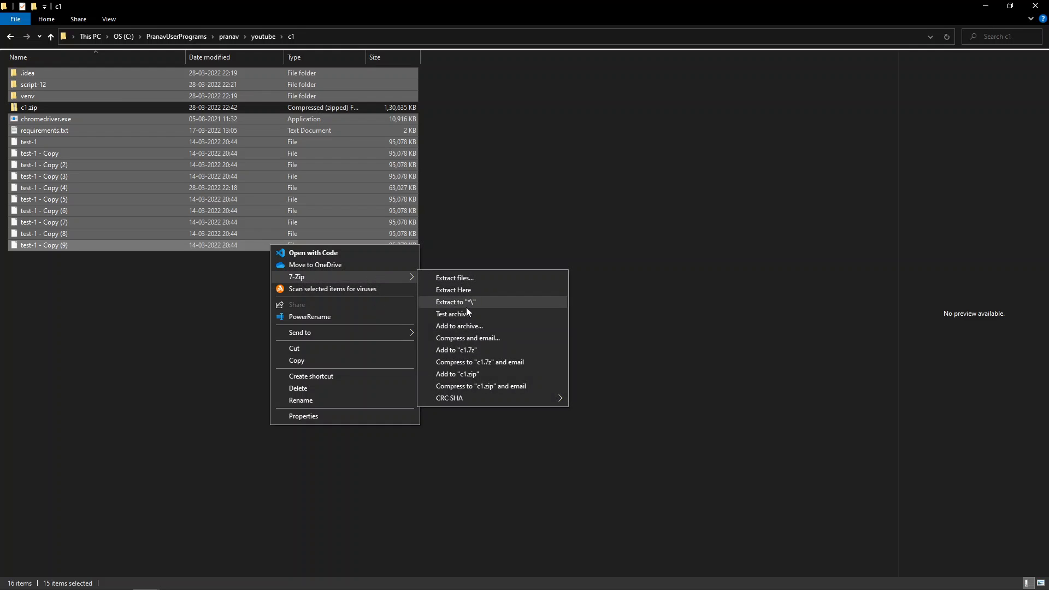
mouse_move(459, 326)
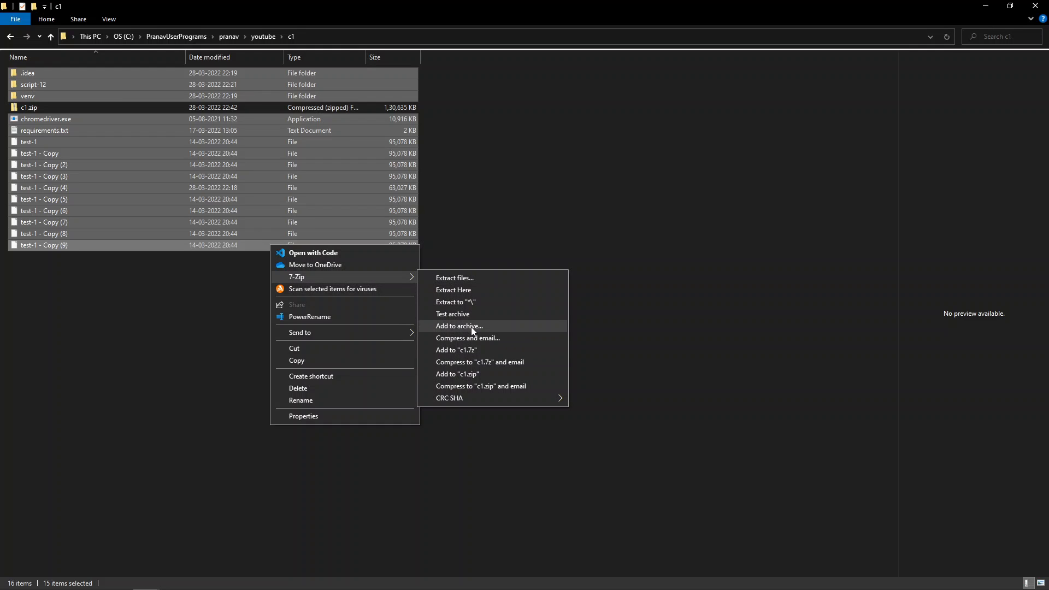
Step: Set the archive format to 7z with a 256 MB dictionary, word size 256 and AES-256 encryption
click(459, 326)
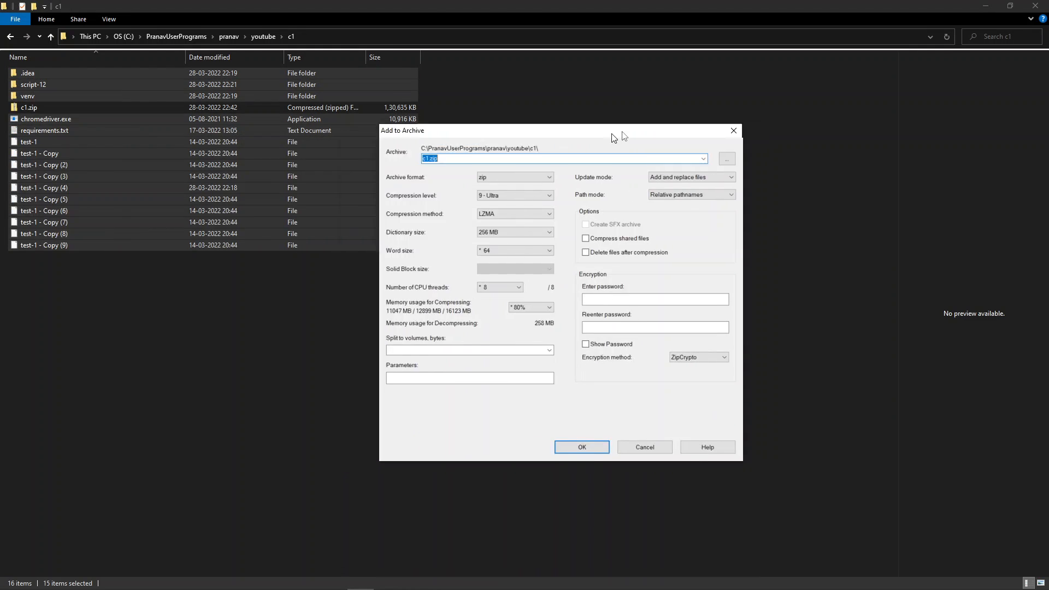
click(551, 176)
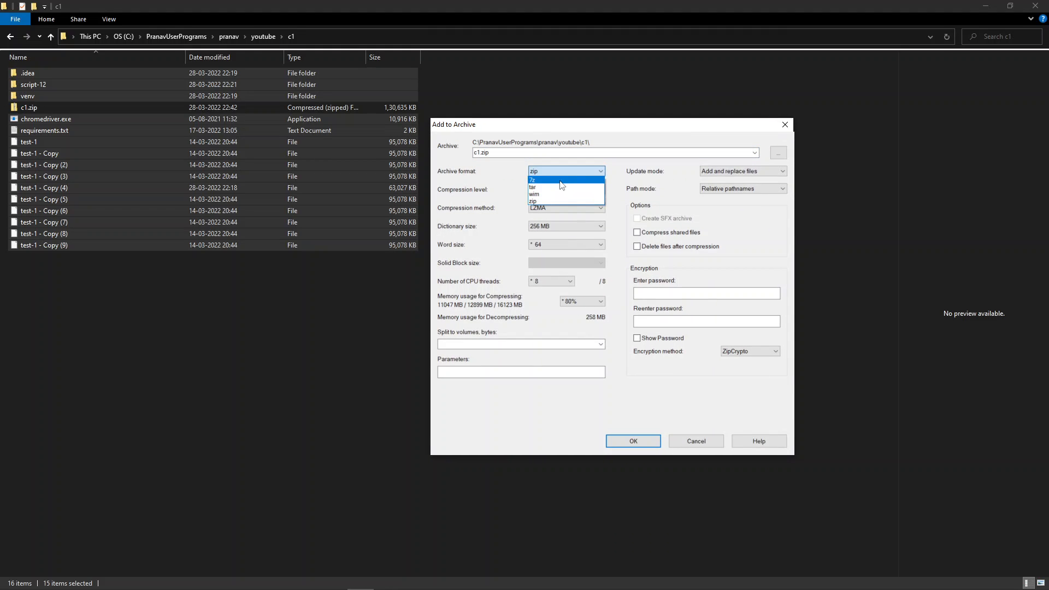
click(532, 178)
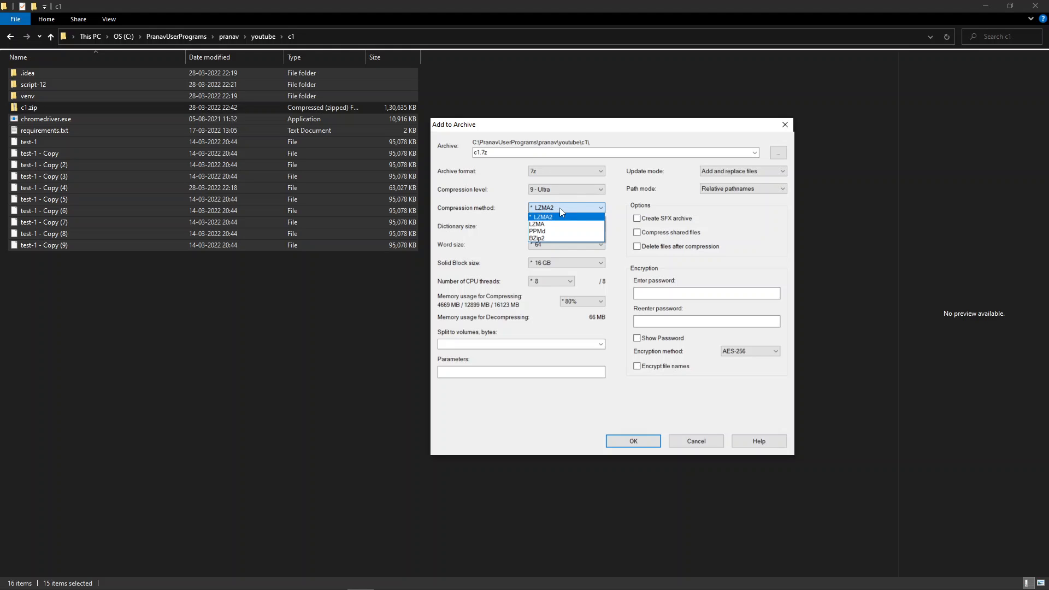
mouse_move(564, 217)
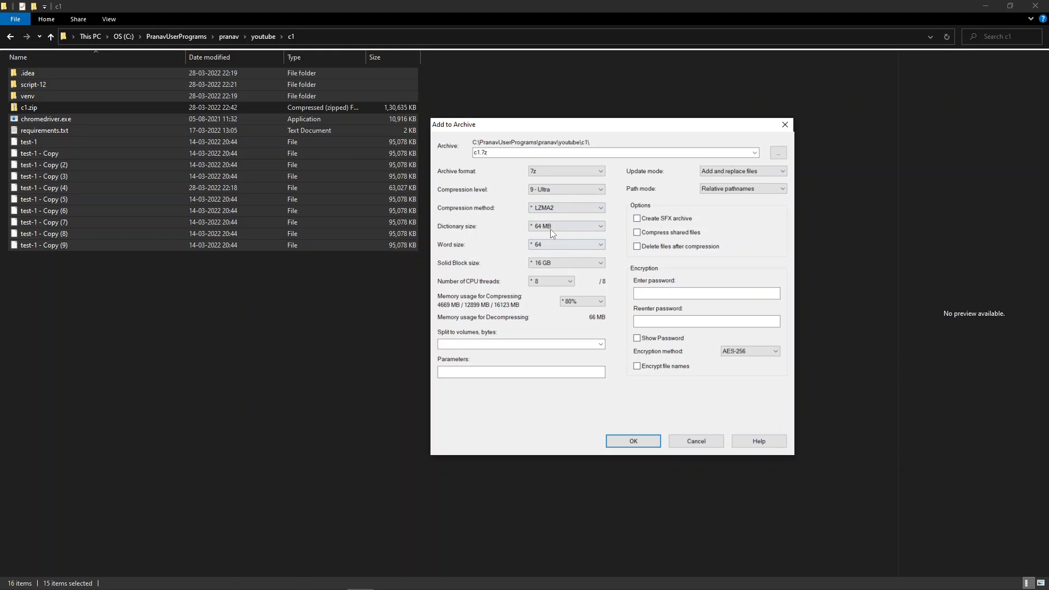
click(599, 226)
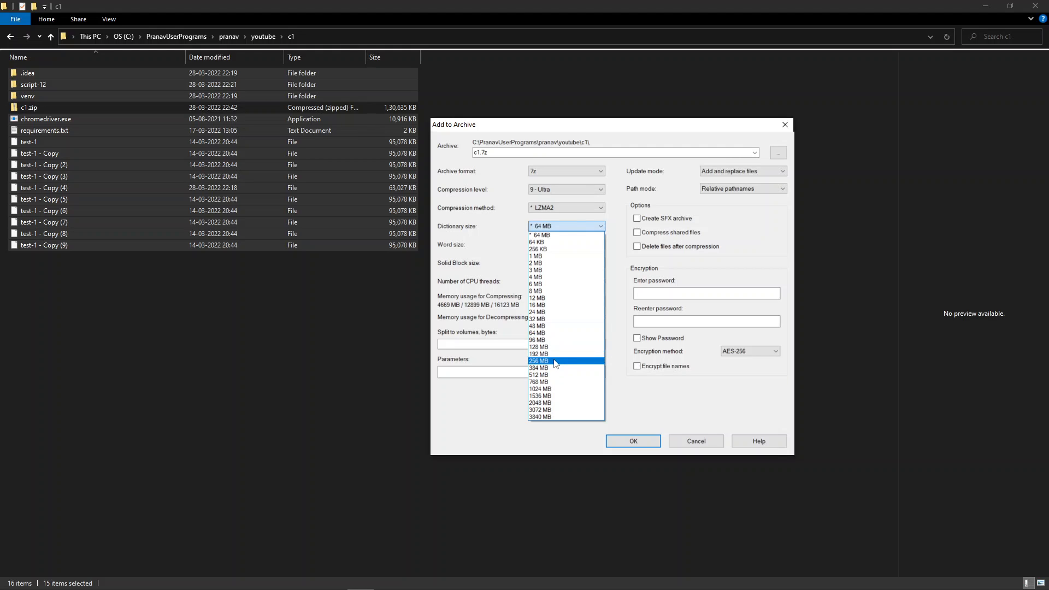
click(539, 361)
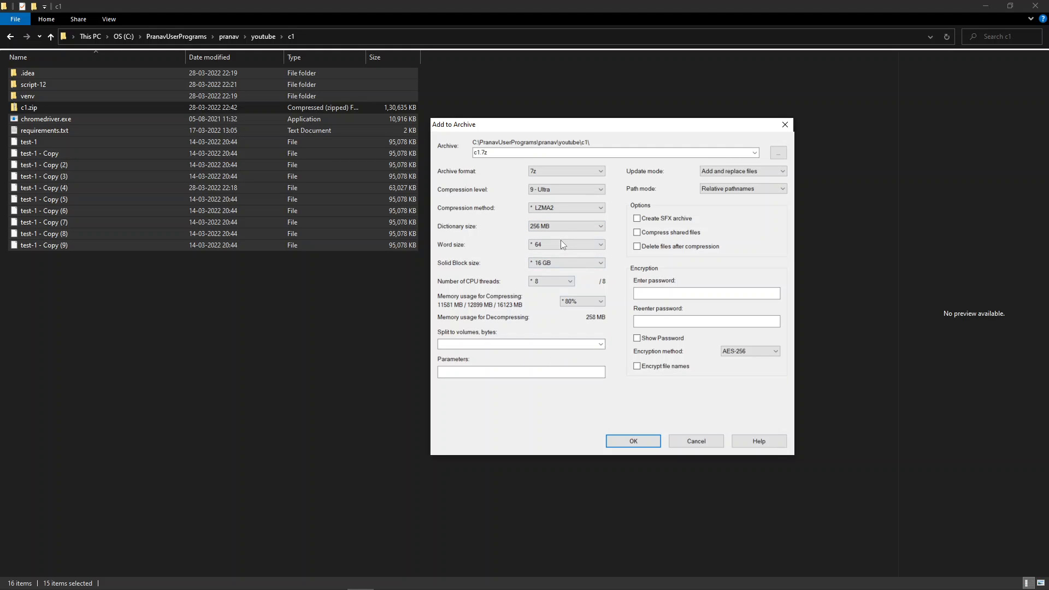
click(599, 245)
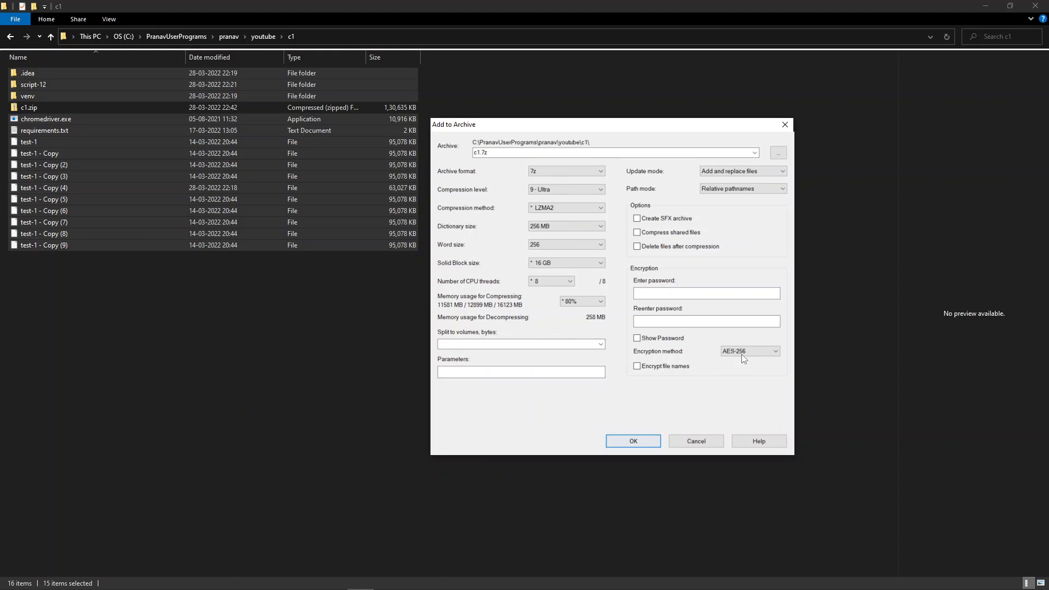
click(775, 351)
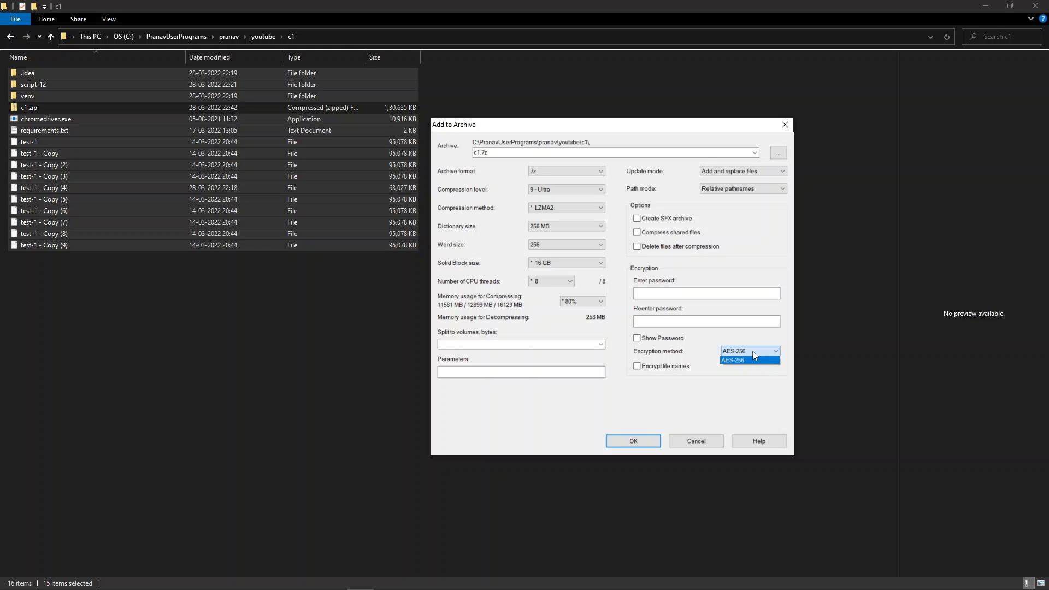
click(733, 359)
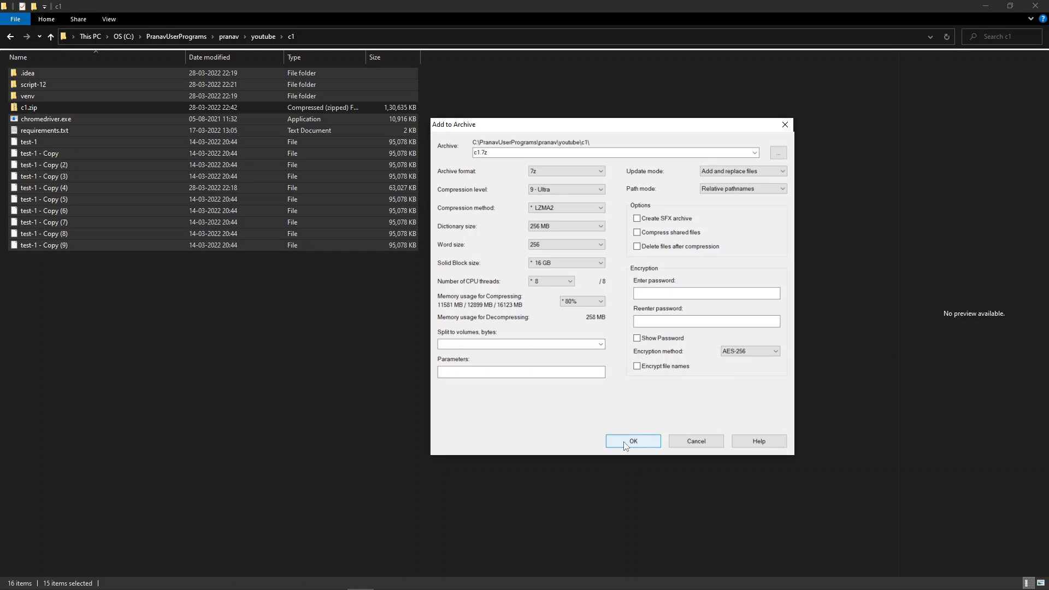
Step: Build c1.7z, moving the progress window to mid-screen until compression finishes
click(632, 441)
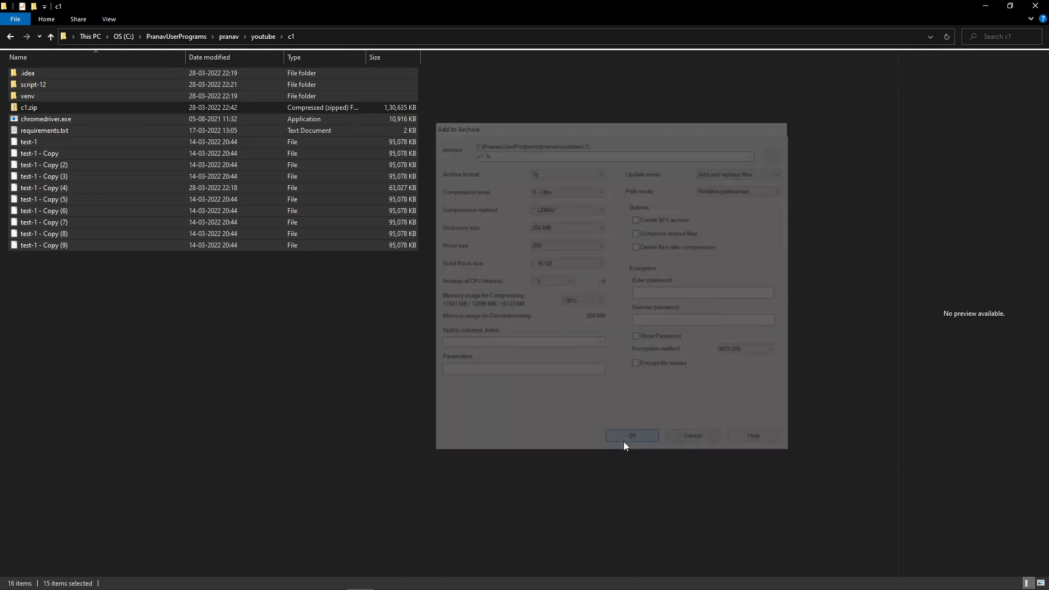
click(631, 435)
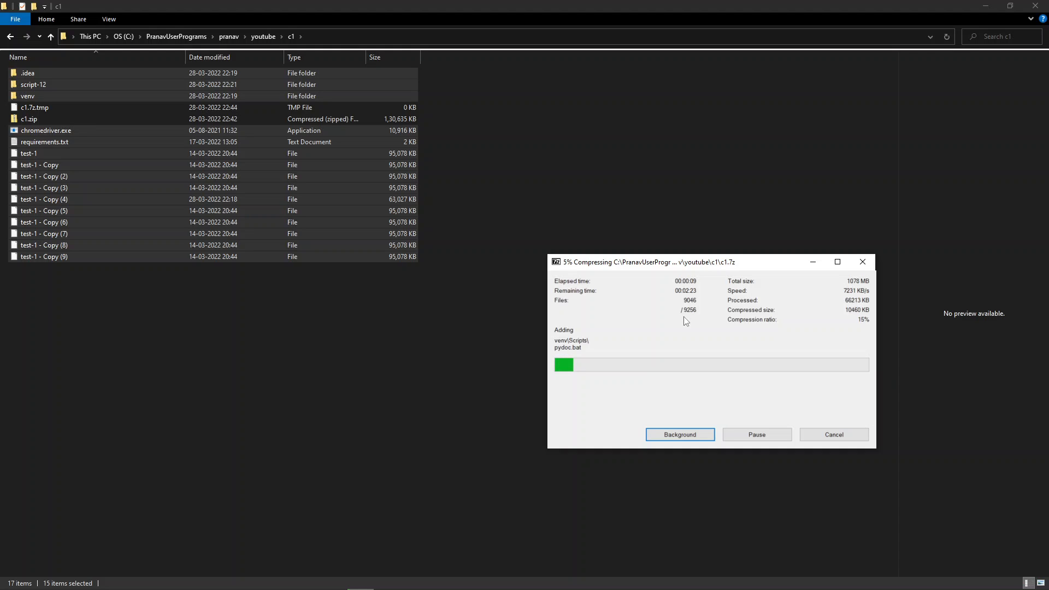
mouse_move(395, 439)
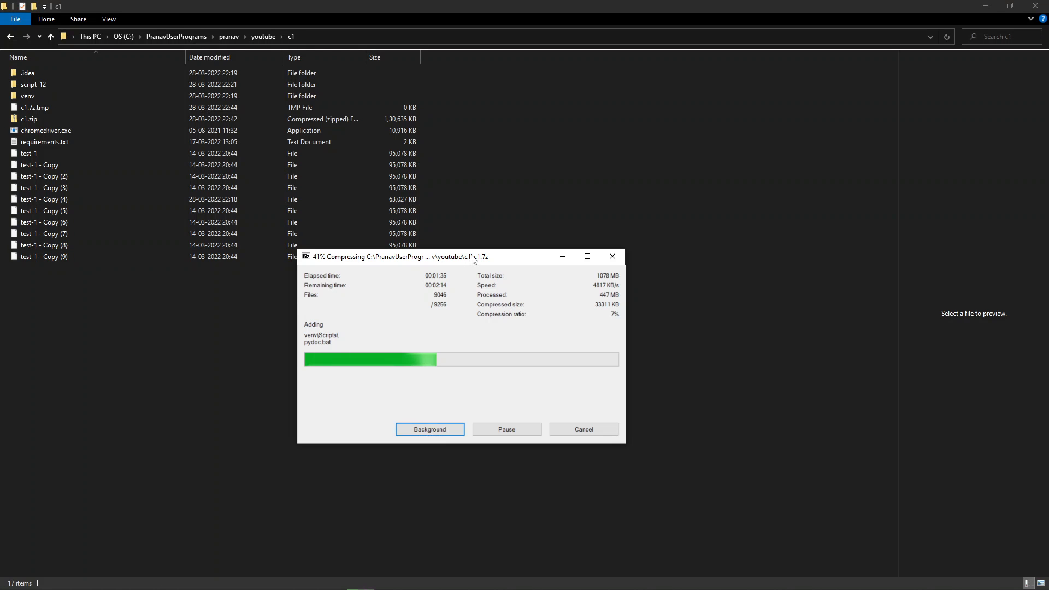
drag(399, 256, 556, 99)
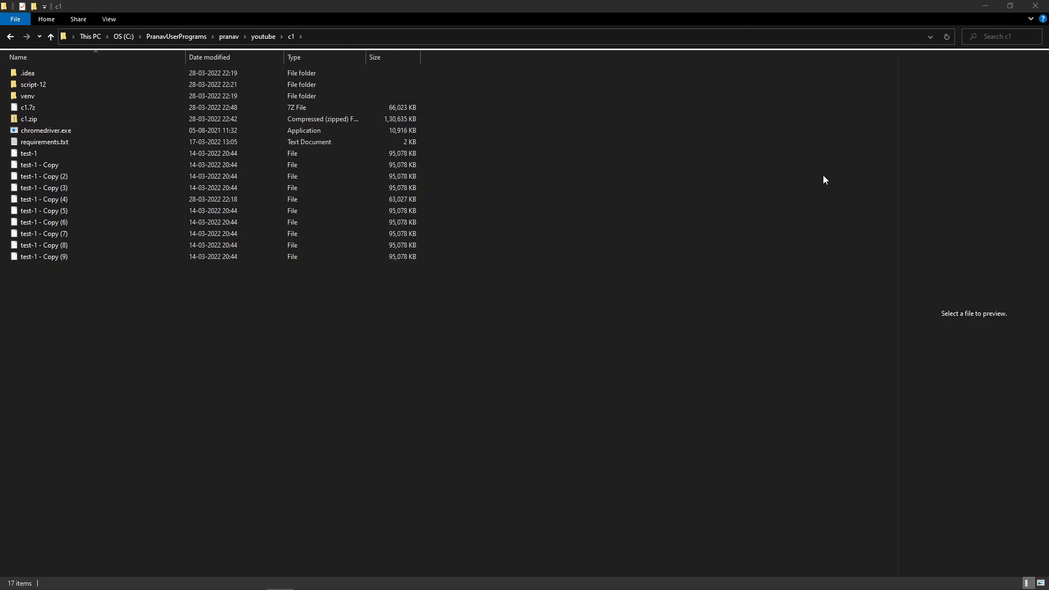
Step: Check c1.7z's size (66,023 KB versus 130,635 KB for c1.zip), then select all 17 items
click(28, 107)
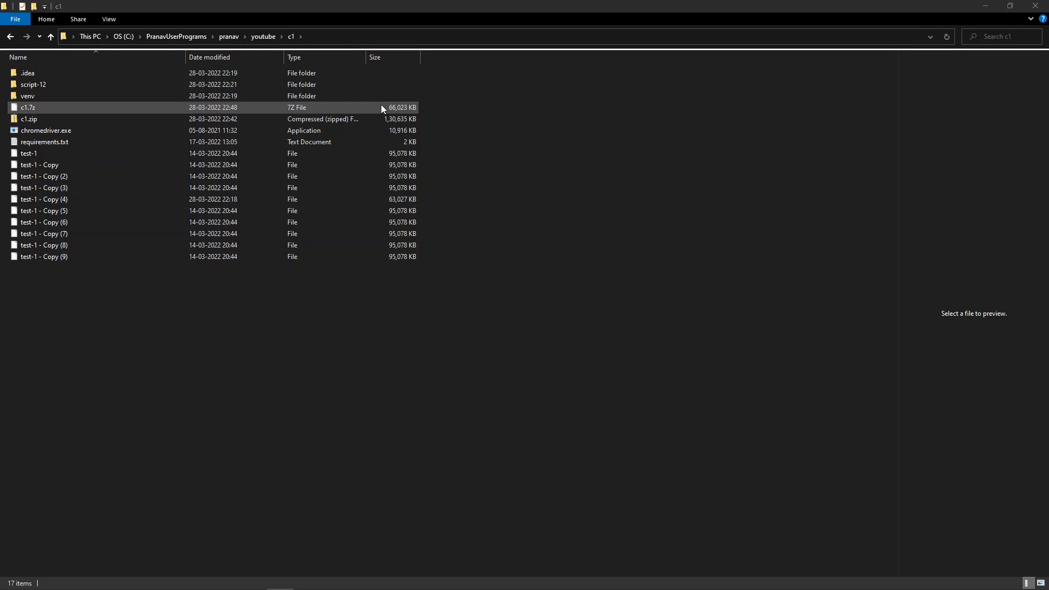
click(28, 107)
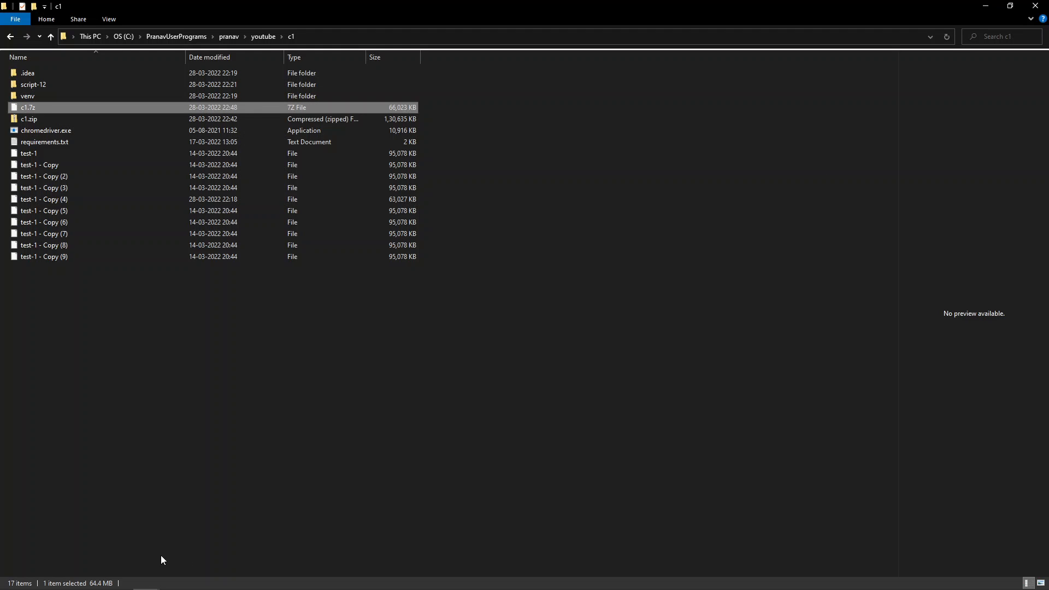
click(341, 373)
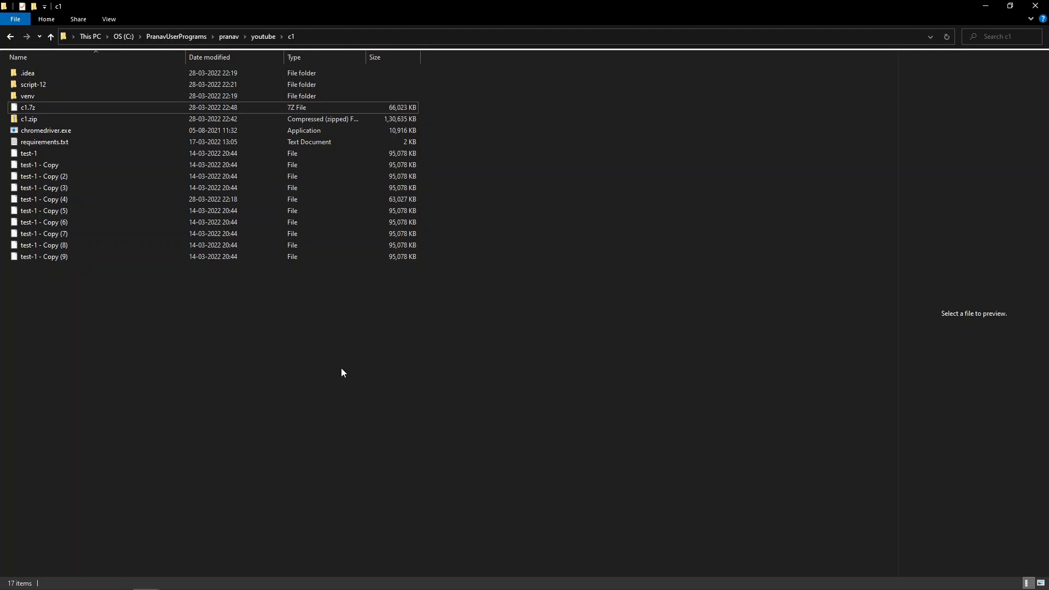
key(ctrl+a)
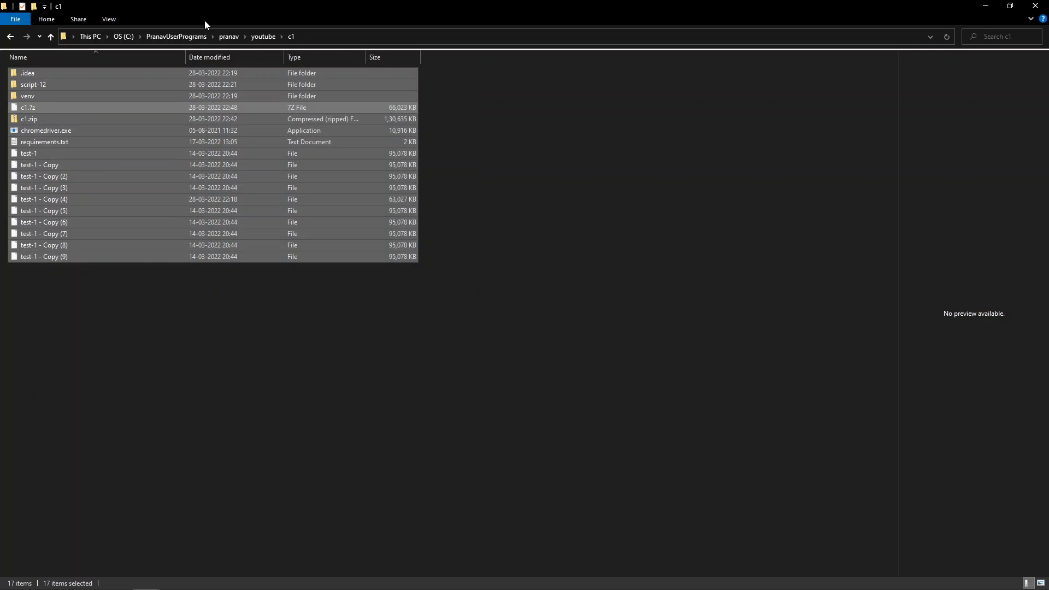